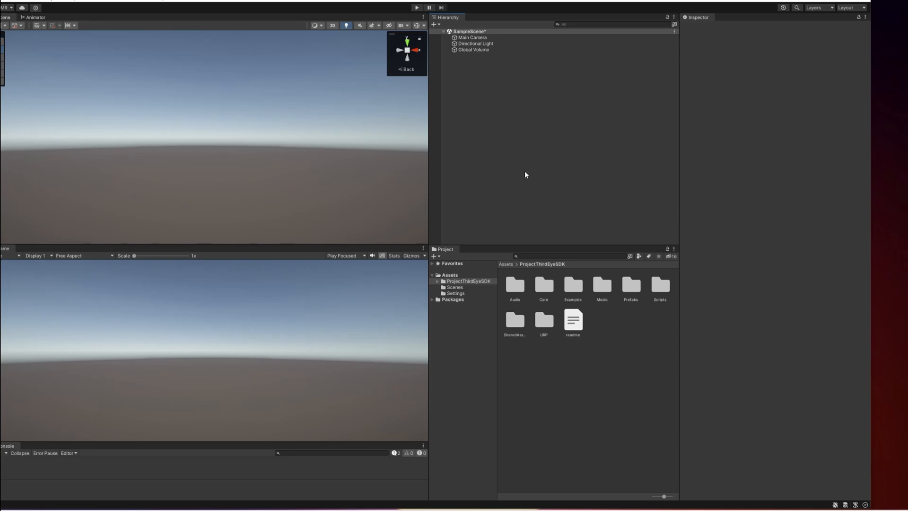
{"action": "mouse_move", "coordinate": [526, 162]}
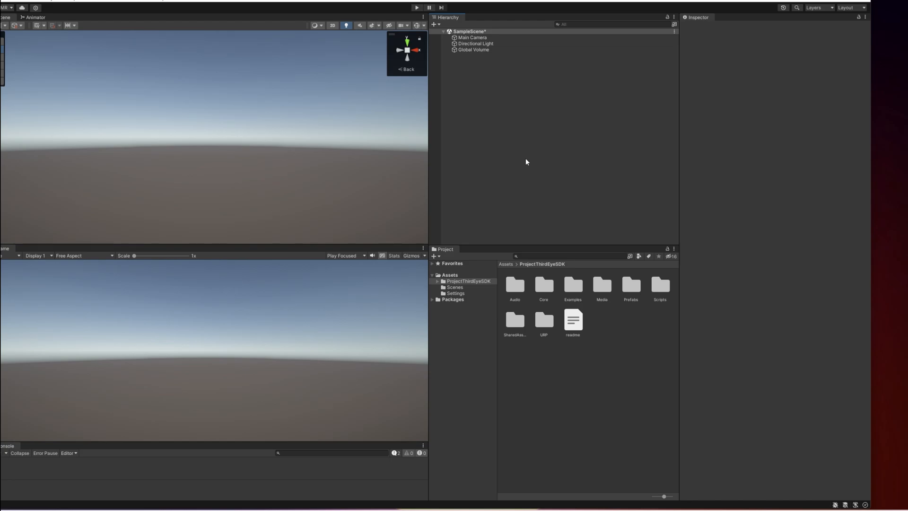
{"action": "mouse_move", "coordinate": [536, 177]}
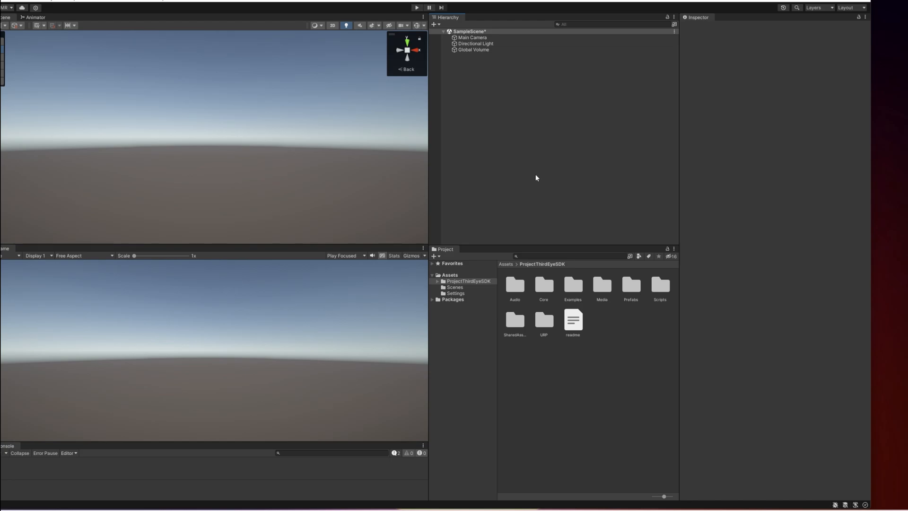
{"action": "mouse_move", "coordinate": [485, 288]}
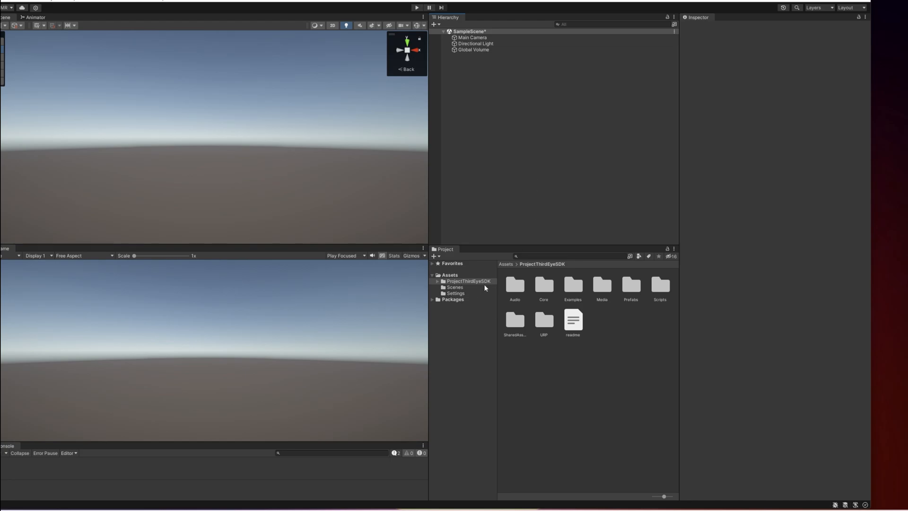
{"action": "mouse_move", "coordinate": [390, 268]}
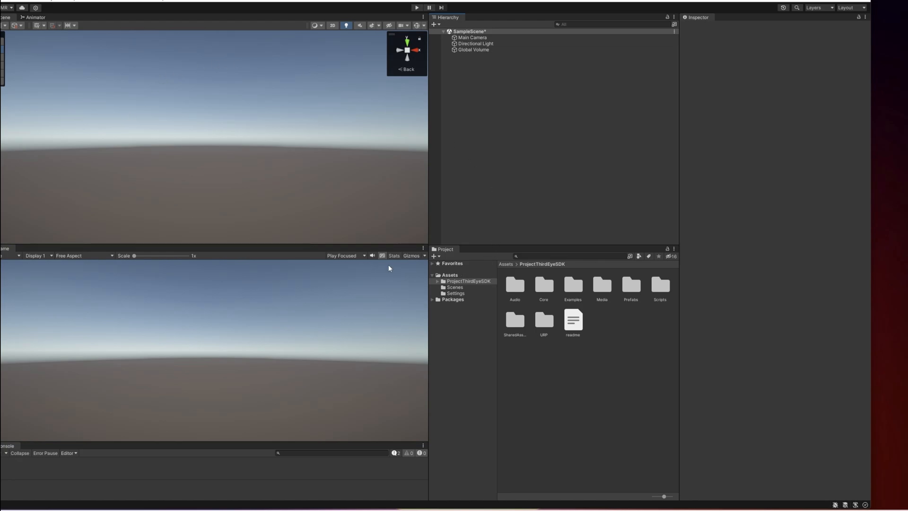
{"action": "mouse_move", "coordinate": [440, 194]}
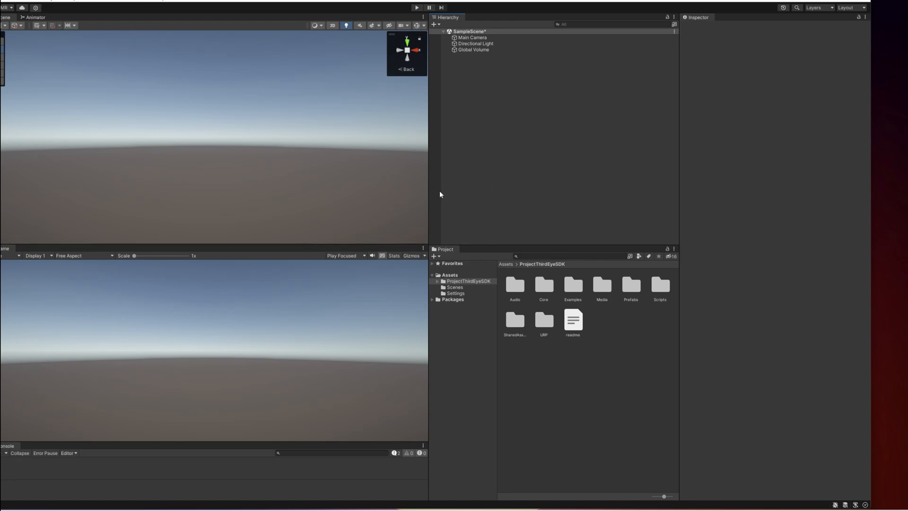
{"action": "mouse_move", "coordinate": [461, 172]}
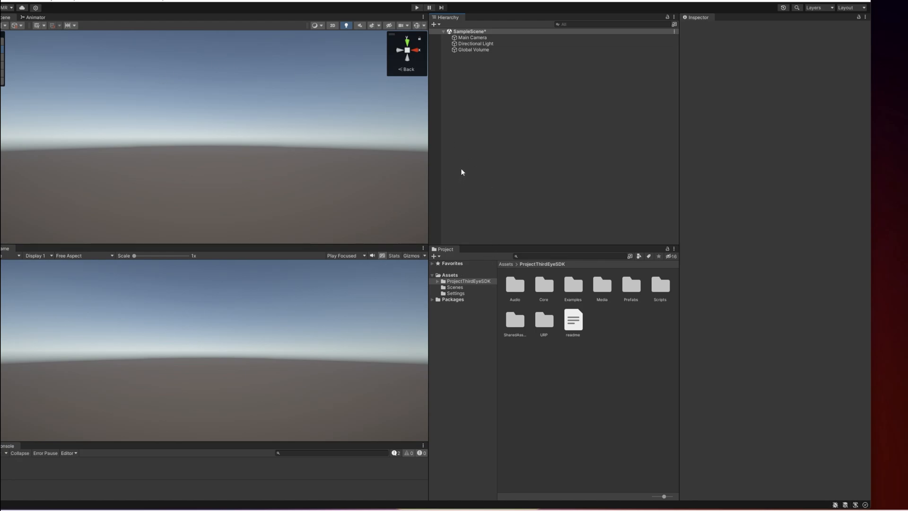
{"action": "mouse_move", "coordinate": [485, 134]}
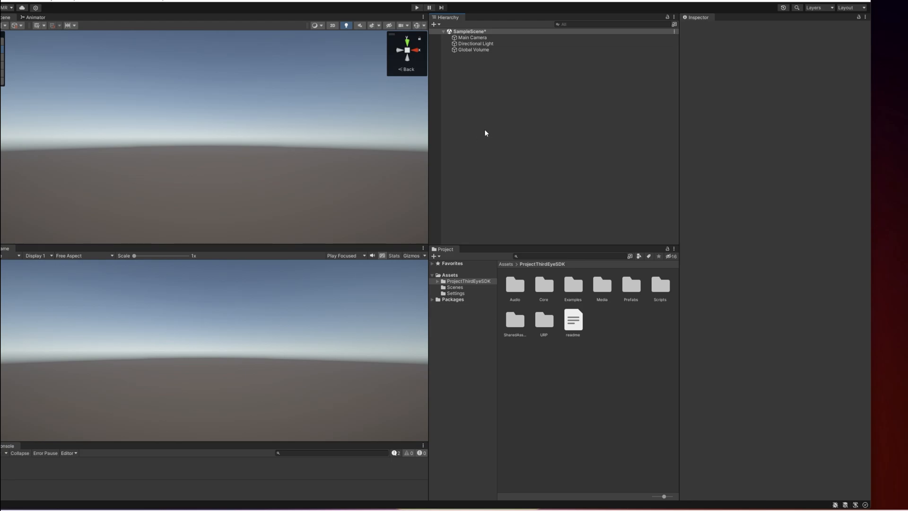
{"action": "mouse_move", "coordinate": [526, 134]}
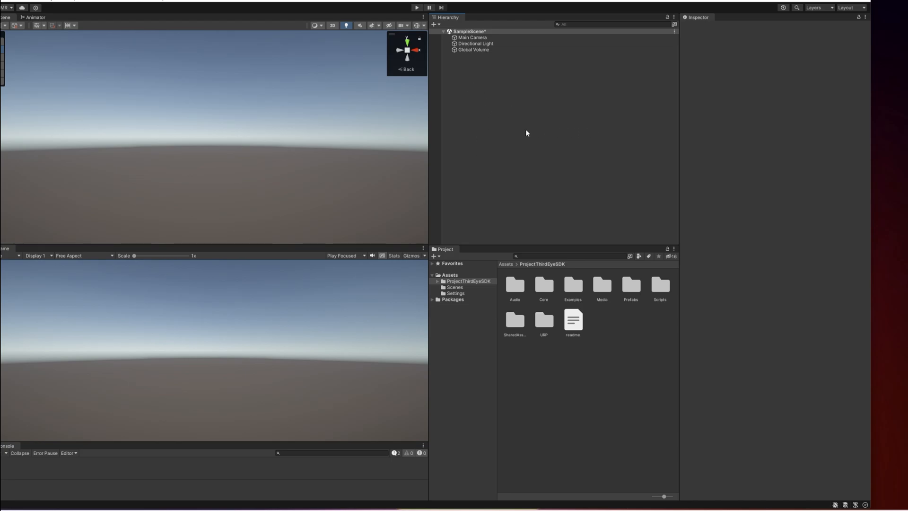
Create an empty 'Ball' object and nest a sphere named 'Model' under it
{"action": "right_click", "coordinate": [526, 134]}
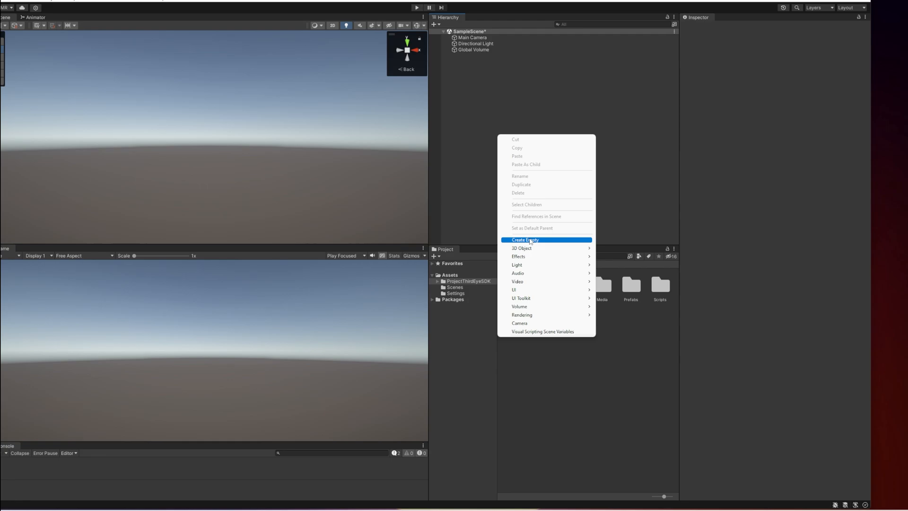
{"action": "left_click", "coordinate": [524, 240]}
{"action": "type", "text": "Ball"}
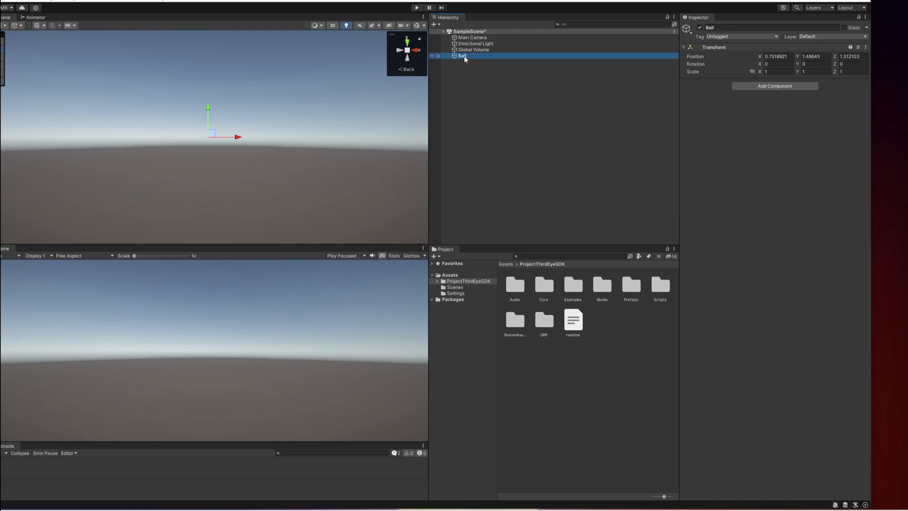
{"action": "right_click", "coordinate": [462, 56]}
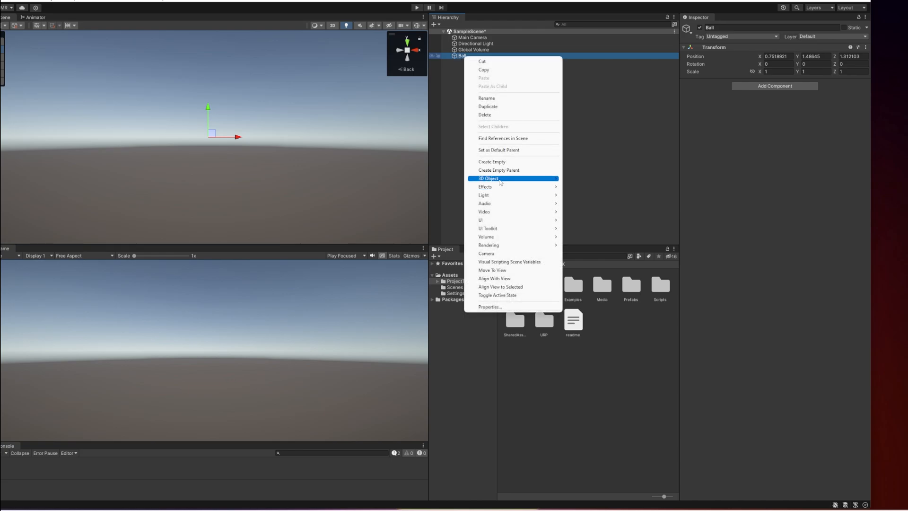
{"action": "left_click", "coordinate": [580, 186]}
{"action": "type", "text": "Mode"}
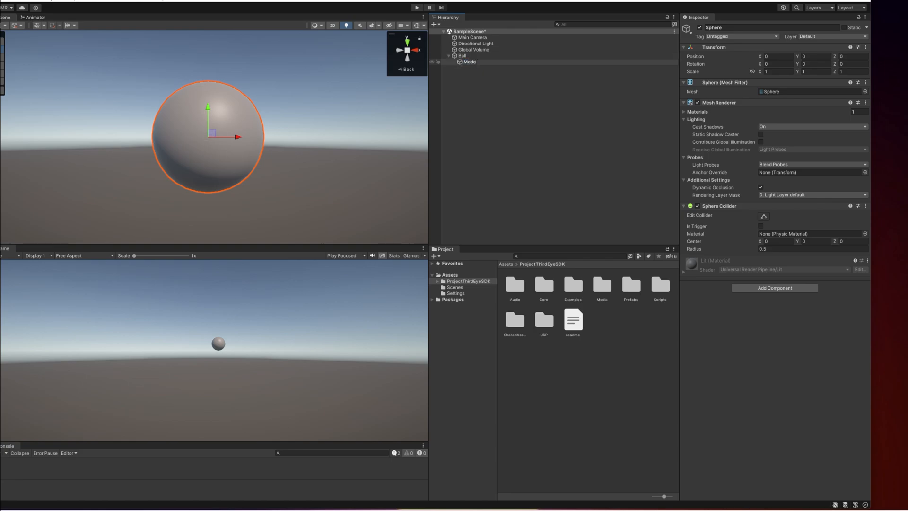
{"action": "left_click", "coordinate": [470, 62]}
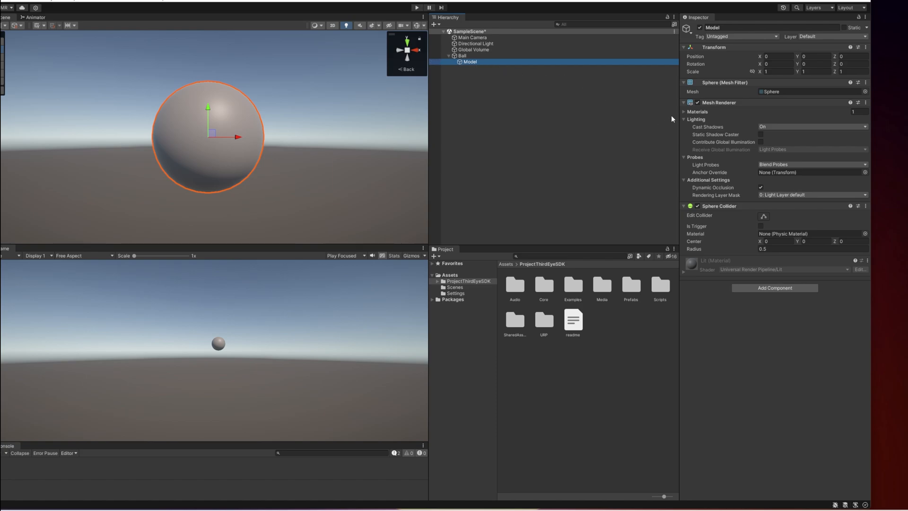
Set the Model sphere's Transform scale to 0.25 on X, Y and Z
{"action": "left_click", "coordinate": [779, 72]}
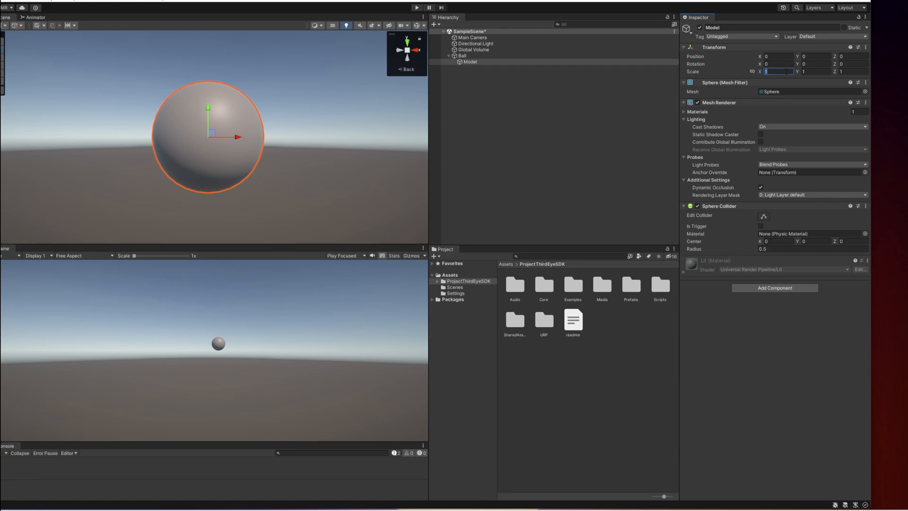
{"action": "type", "text": "0.25"}
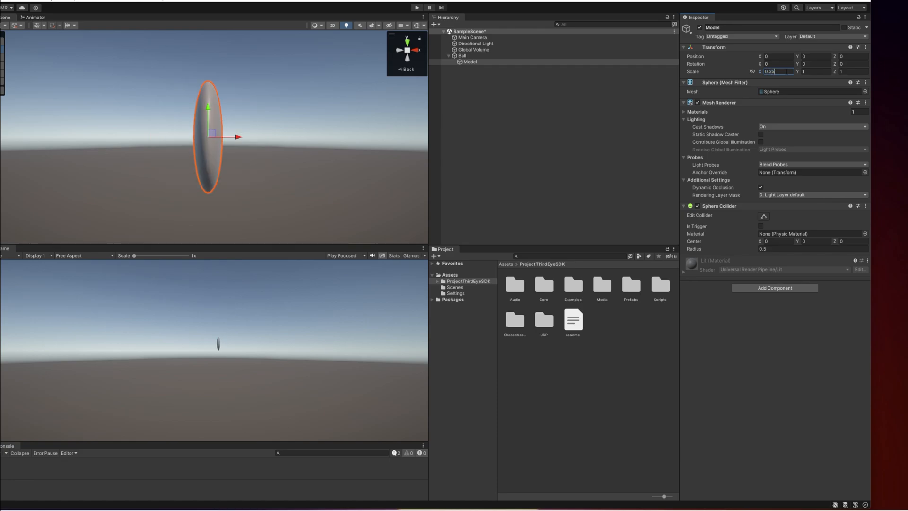
{"action": "type", "text": "0.25"}
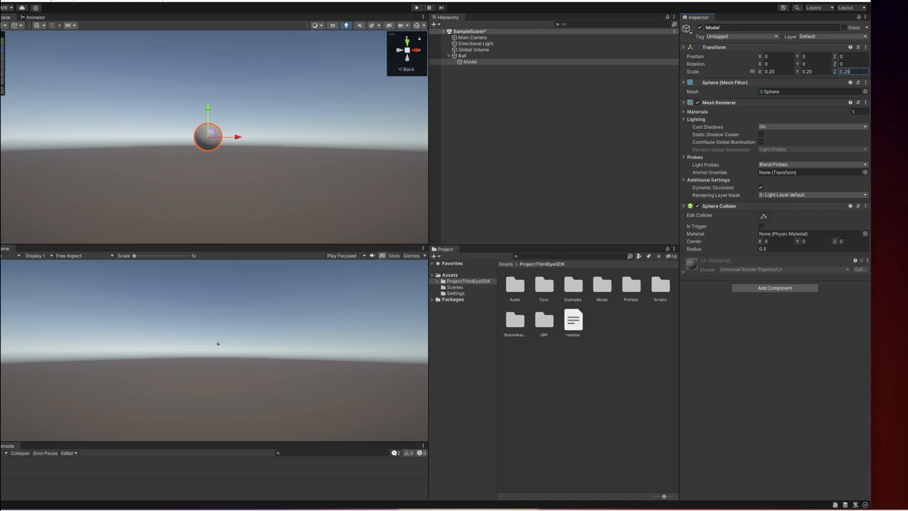
{"action": "left_click", "coordinate": [463, 56]}
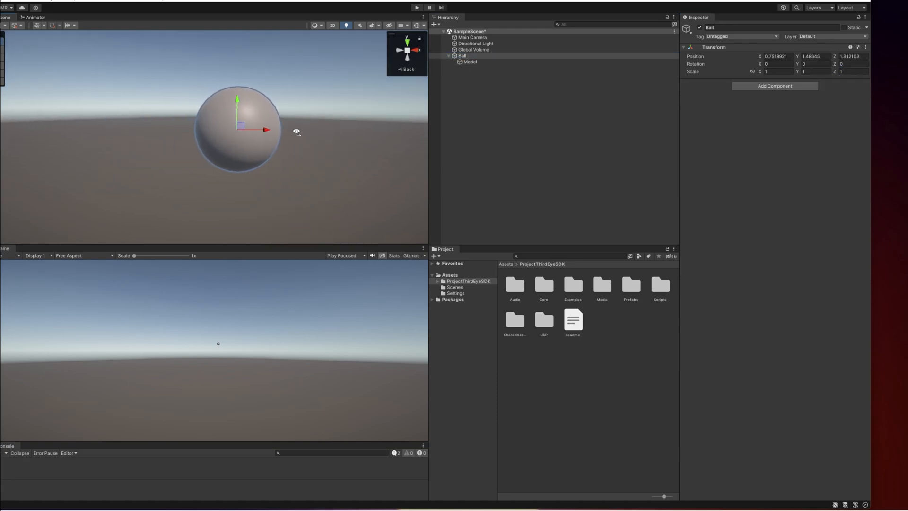
{"action": "left_click", "coordinate": [470, 62]}
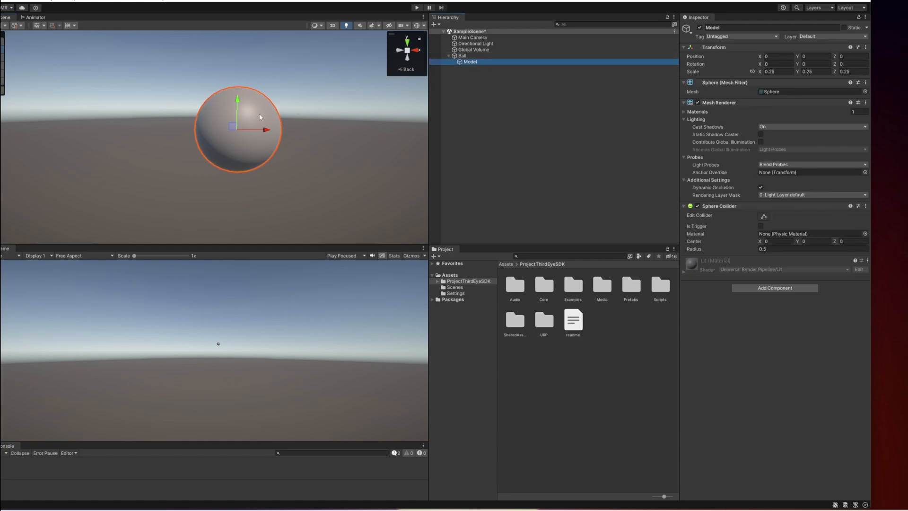
{"action": "mouse_move", "coordinate": [310, 91]}
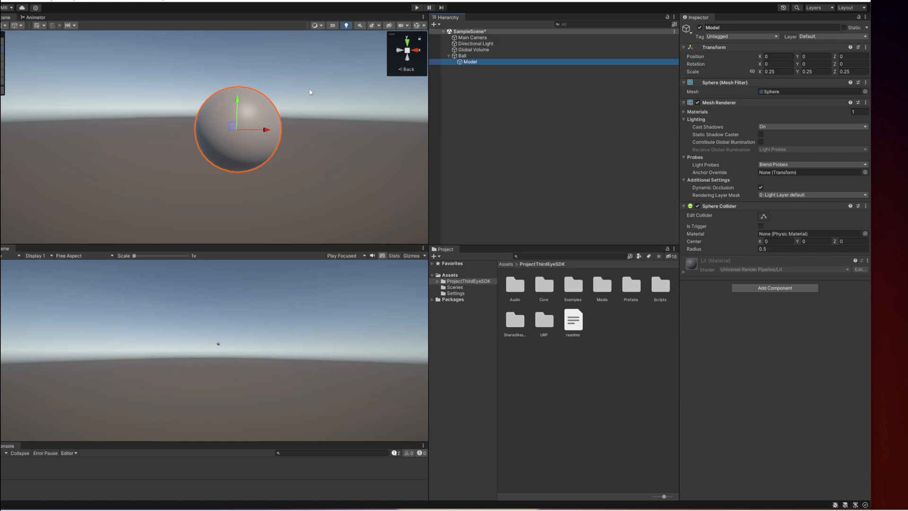
{"action": "mouse_move", "coordinate": [564, 76]}
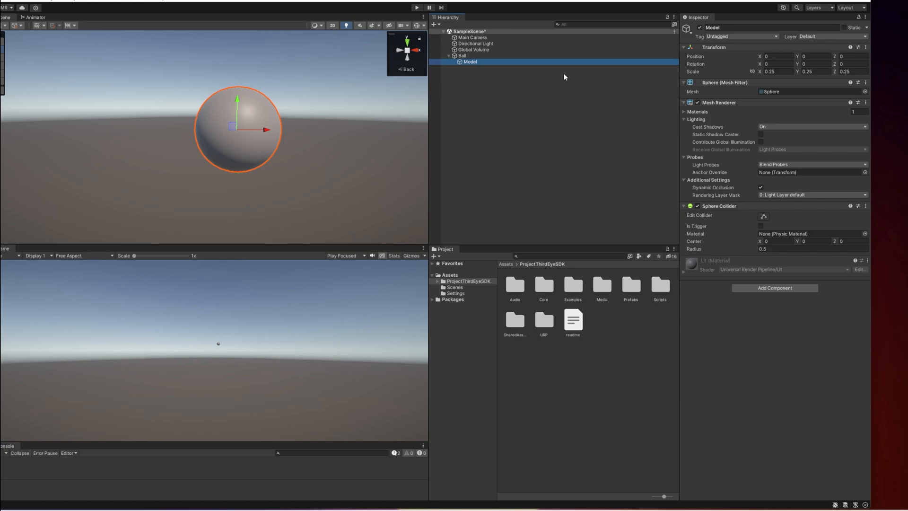
{"action": "left_click", "coordinate": [777, 71]}
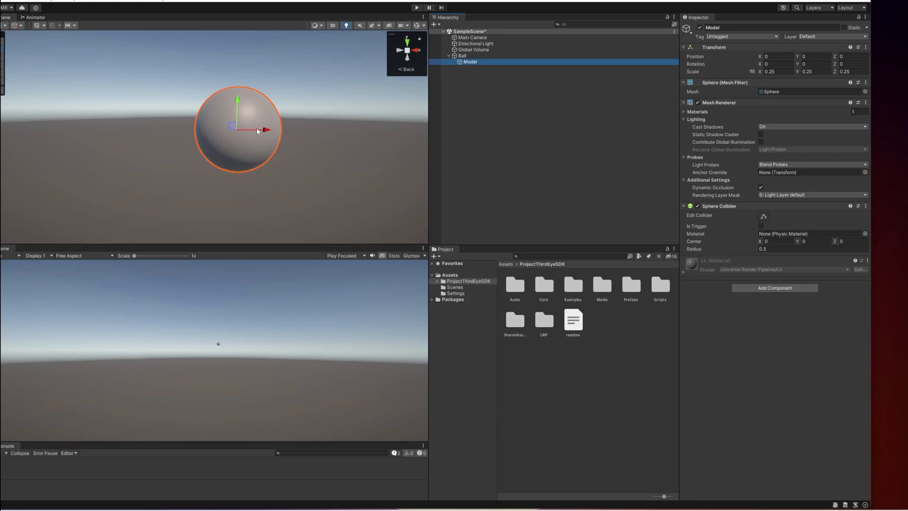
{"action": "mouse_move", "coordinate": [204, 157]}
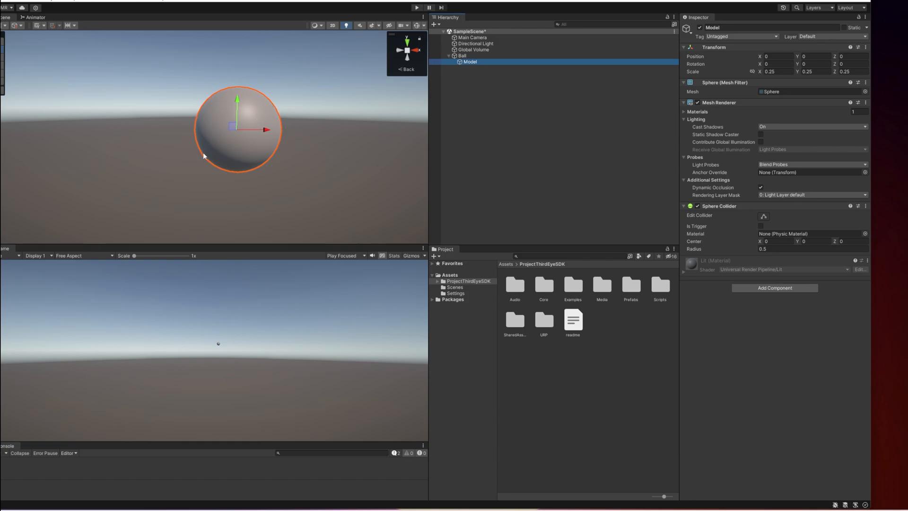
{"action": "mouse_move", "coordinate": [298, 95]}
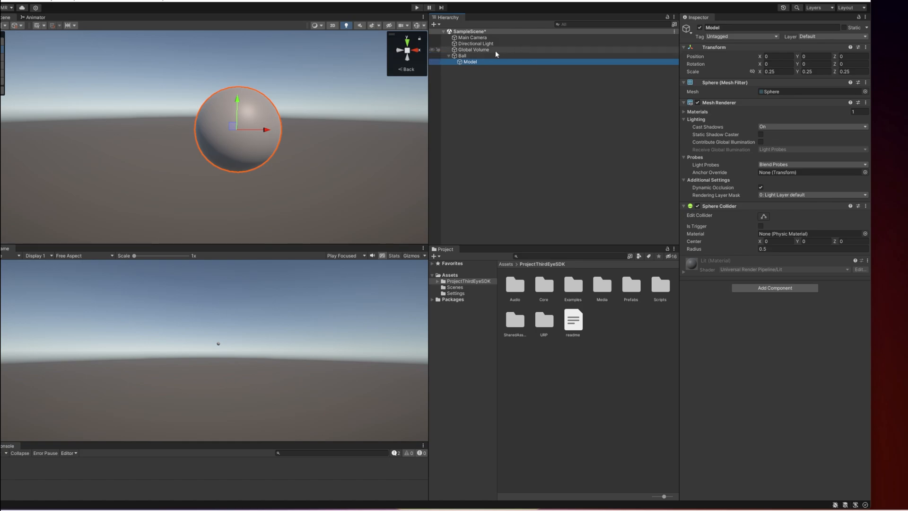
{"action": "mouse_move", "coordinate": [492, 61]}
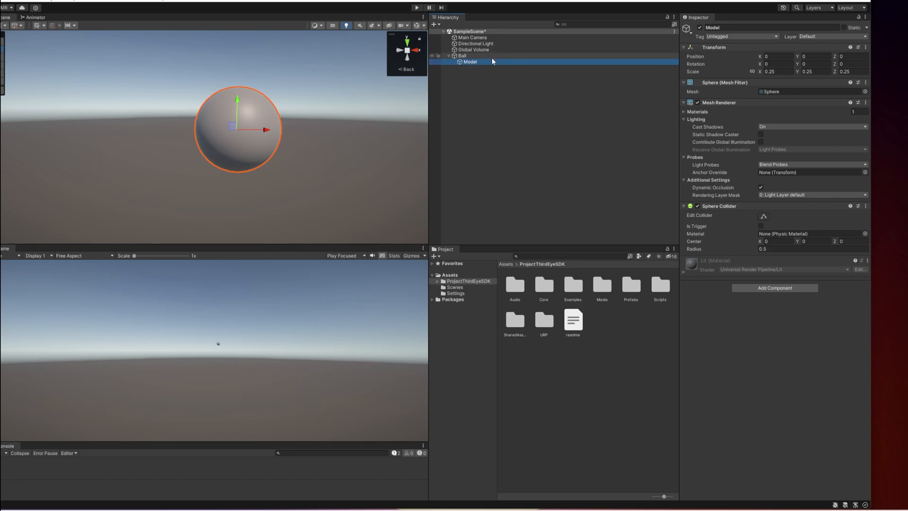
Select Ball and expand ProjectThirdEyeSDK to show Audio, Core, Examples, Prefabs and Scripts
{"action": "left_click", "coordinate": [464, 56]}
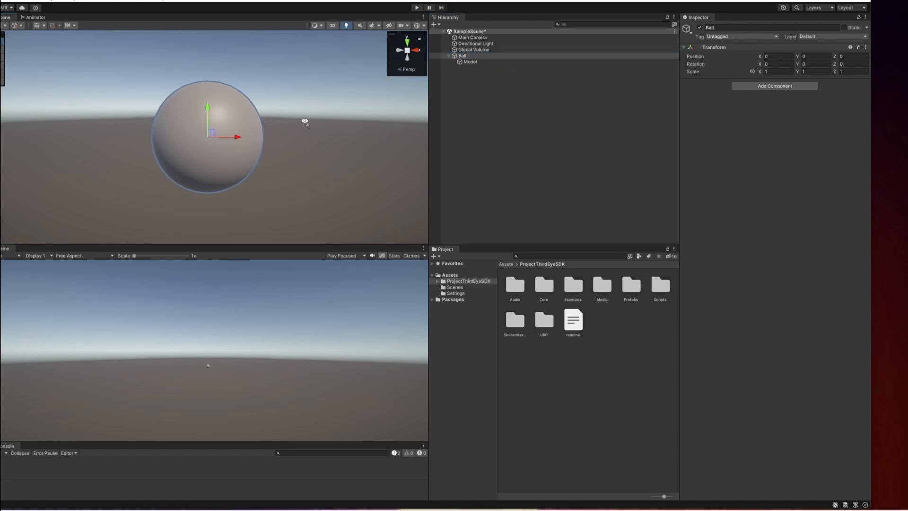
{"action": "left_click", "coordinate": [469, 281]}
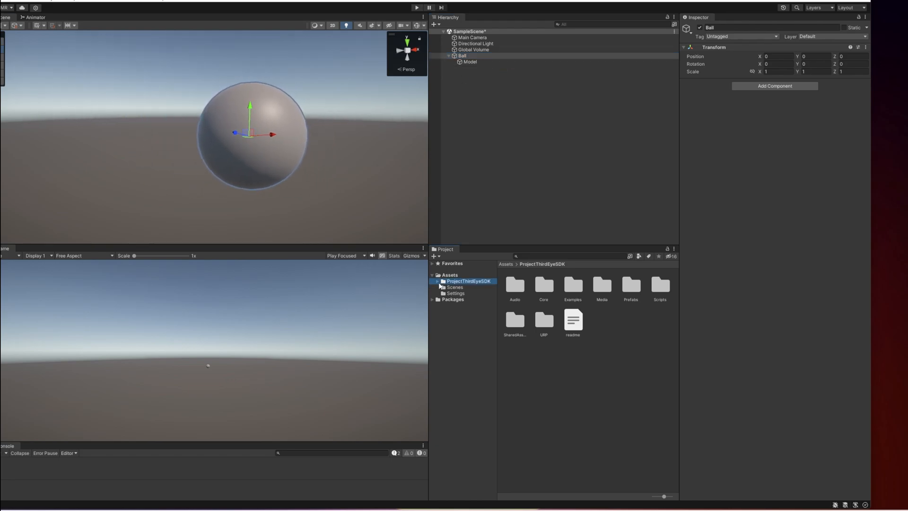
{"action": "left_click", "coordinate": [436, 281]}
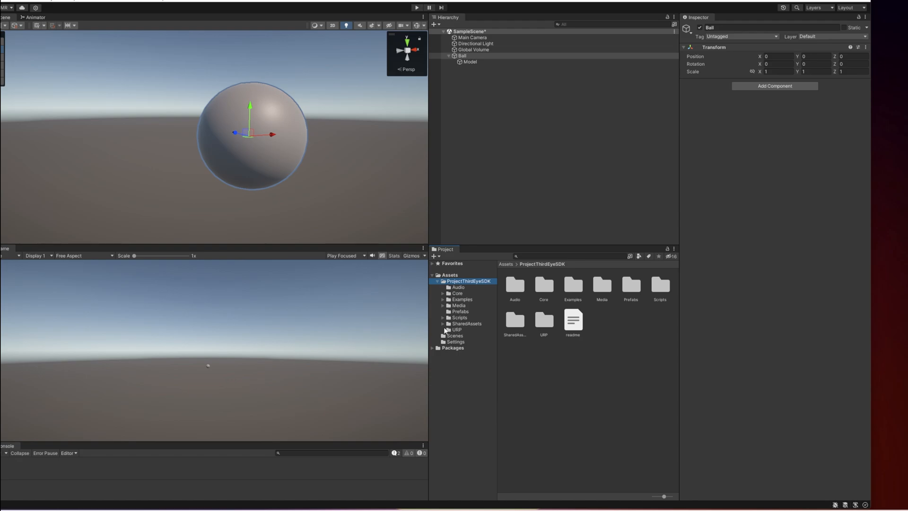
{"action": "mouse_move", "coordinate": [467, 285]}
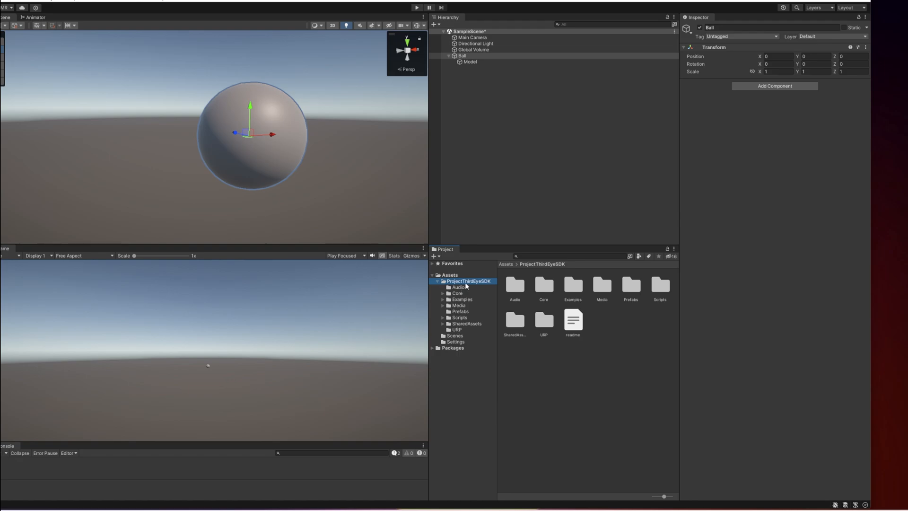
Apply a SharedAssets prototype material to Model, then return to the top-level Assets folder
{"action": "left_click", "coordinate": [467, 323]}
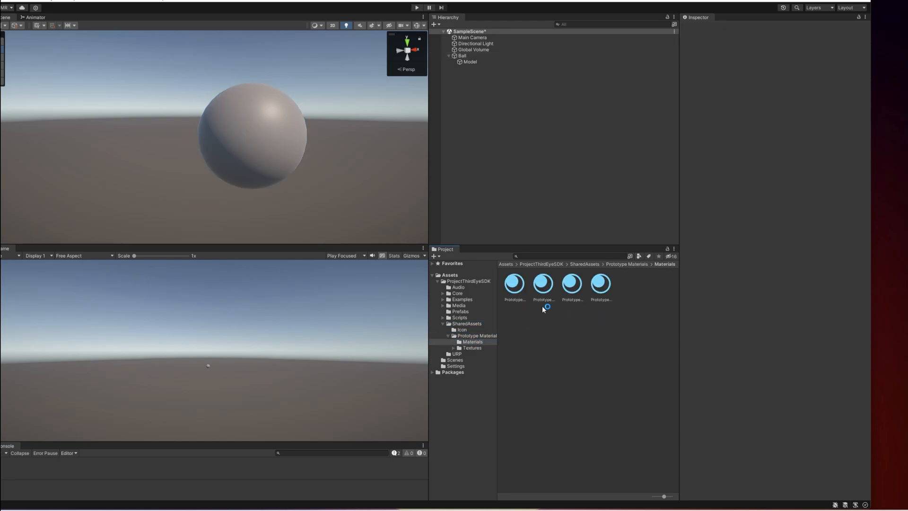
{"action": "left_click", "coordinate": [513, 284]}
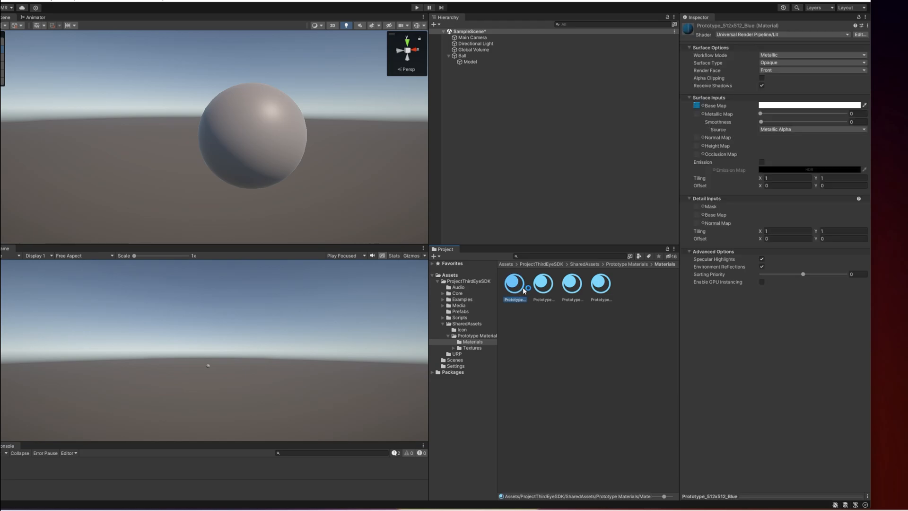
{"action": "left_click", "coordinate": [601, 285]}
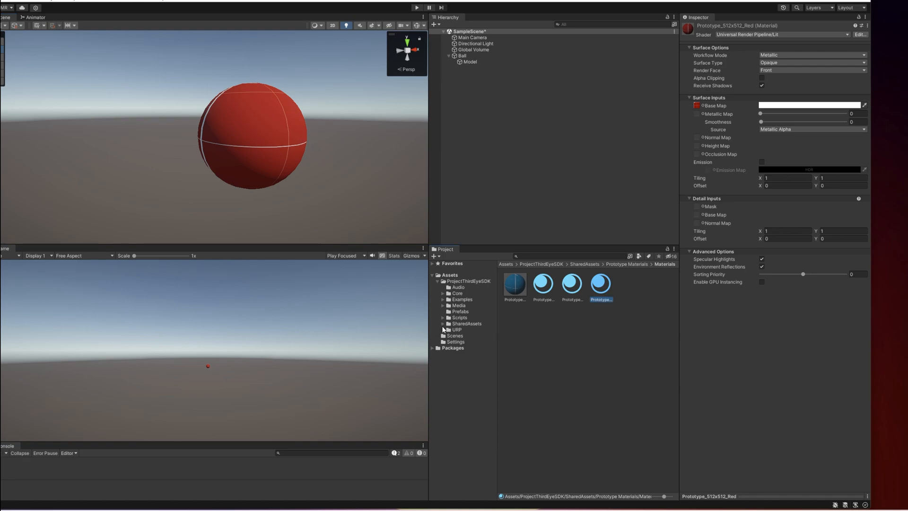
{"action": "left_click", "coordinate": [438, 281]}
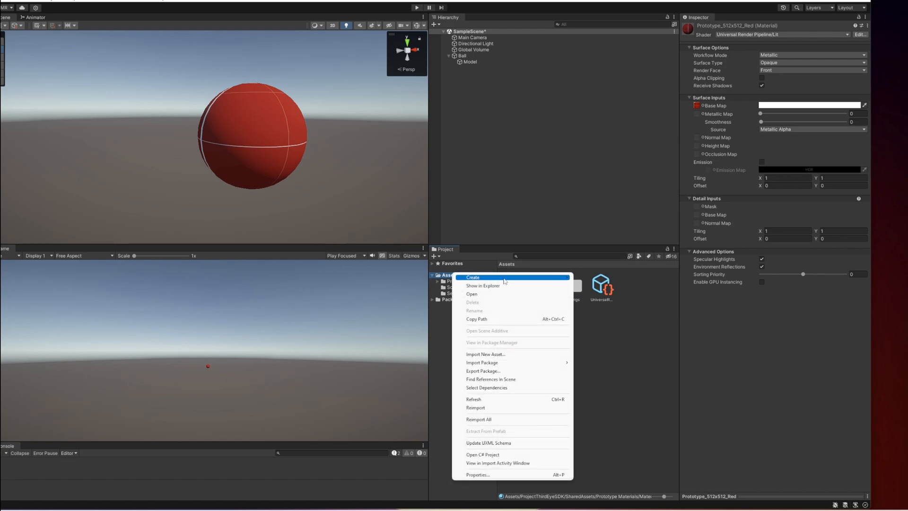
Make a 'Ball' folder in Assets and create the 'Bouncy' physic material inside
{"action": "left_click", "coordinate": [473, 277]}
{"action": "type", "text": "Ball"}
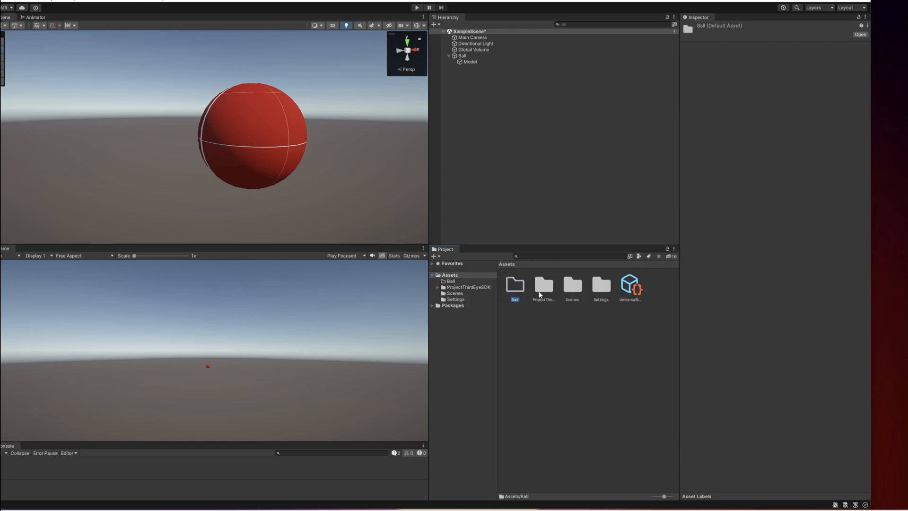
{"action": "right_click", "coordinate": [539, 294]}
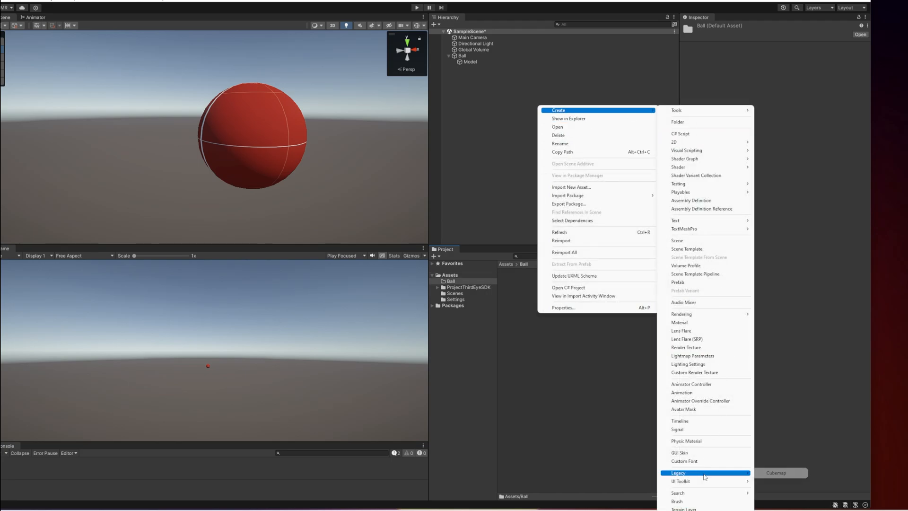
{"action": "mouse_move", "coordinate": [709, 469]}
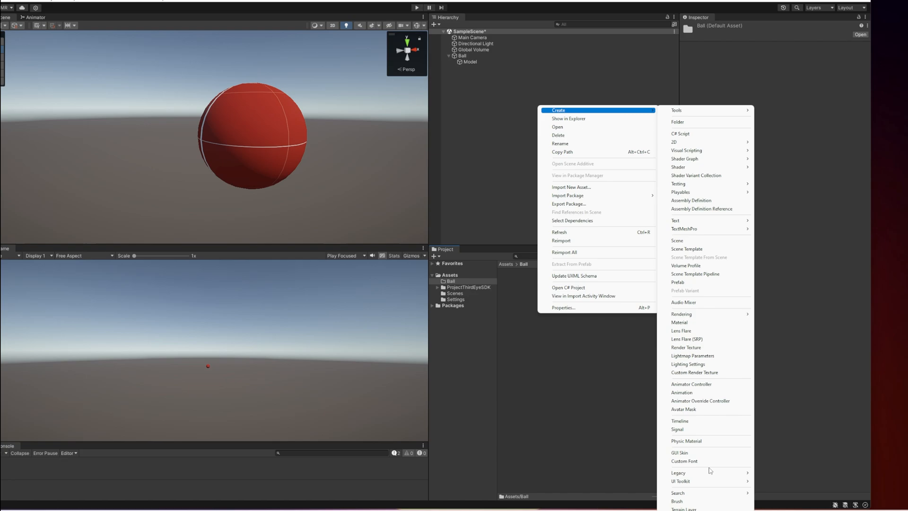
{"action": "mouse_move", "coordinate": [681, 480]}
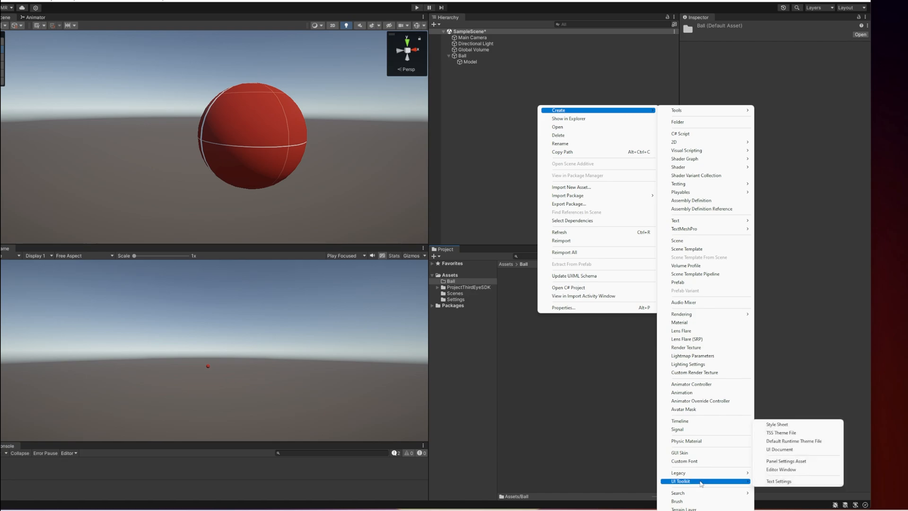
{"action": "mouse_move", "coordinate": [687, 441]}
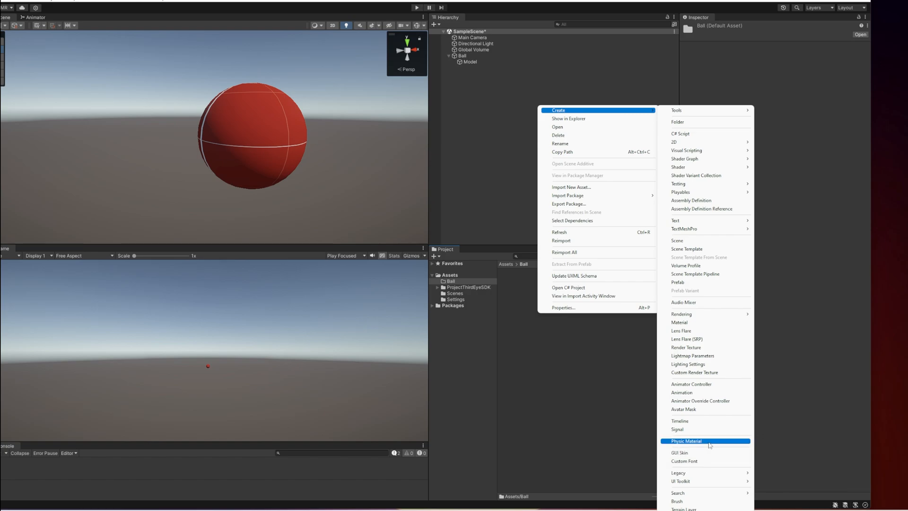
{"action": "left_click", "coordinate": [686, 441]}
{"action": "type", "text": "Bouncy"}
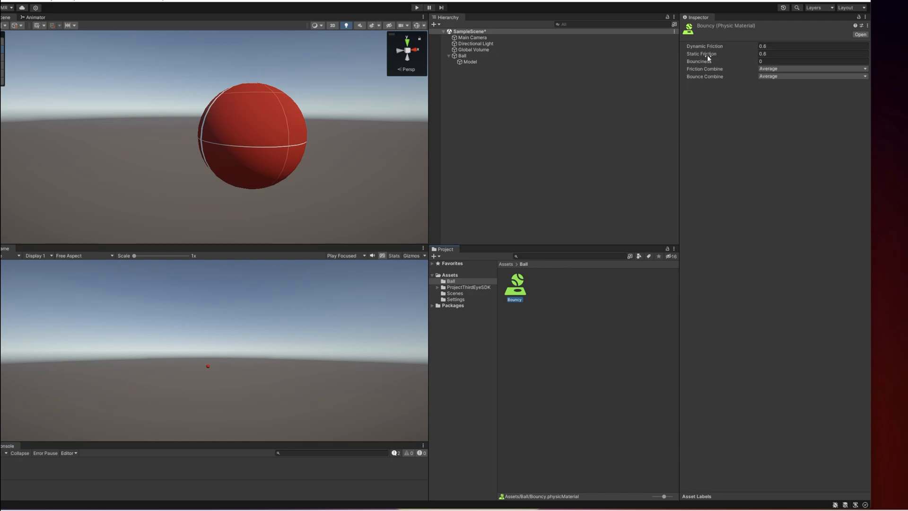
{"action": "mouse_move", "coordinate": [781, 68]}
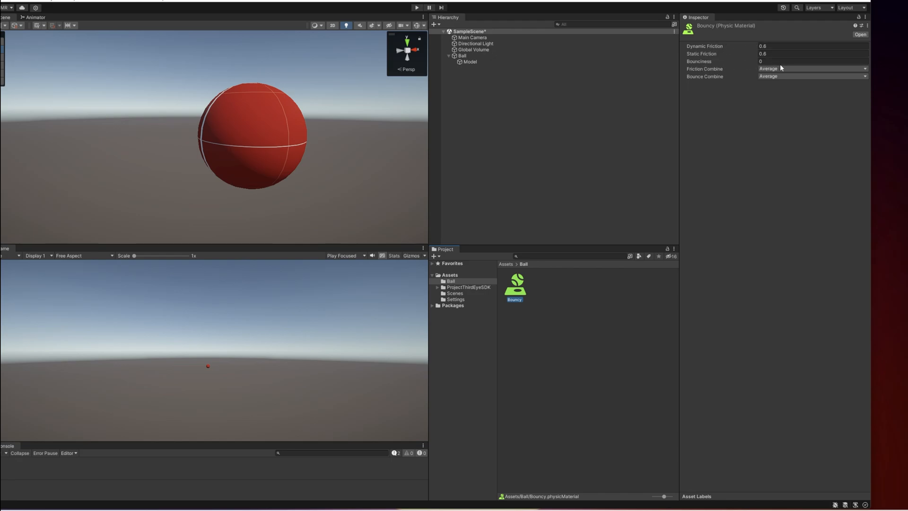
Assign Bouncy to Model's Sphere Collider, collapse its components, and select Ball
{"action": "left_click", "coordinate": [811, 62]}
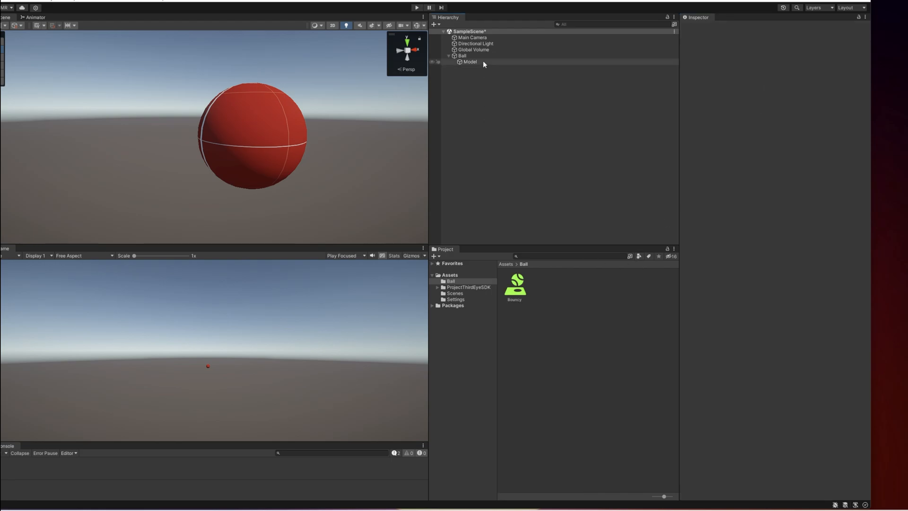
{"action": "left_click", "coordinate": [470, 62]}
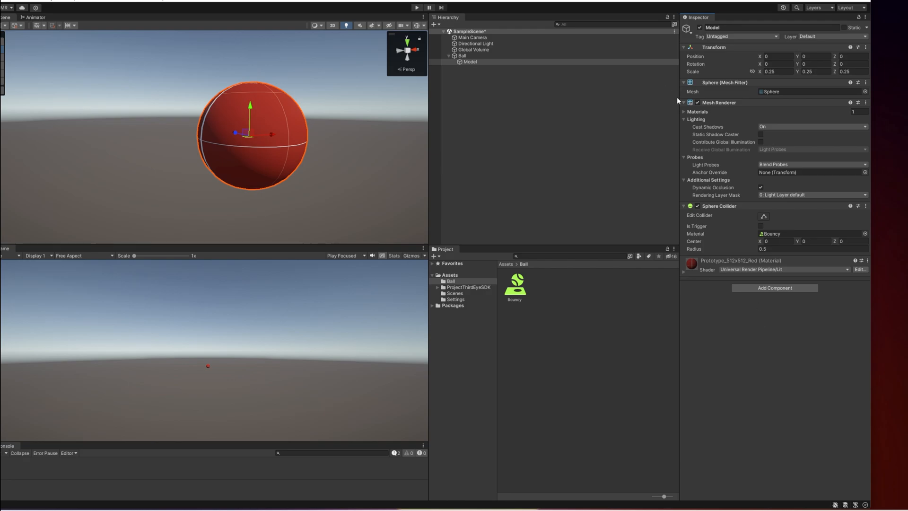
{"action": "left_click", "coordinate": [684, 47]}
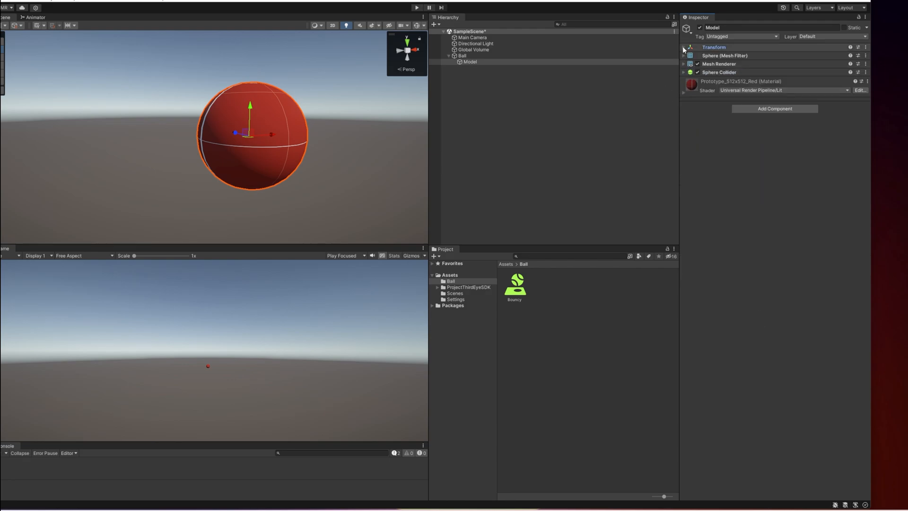
{"action": "left_click", "coordinate": [463, 55]}
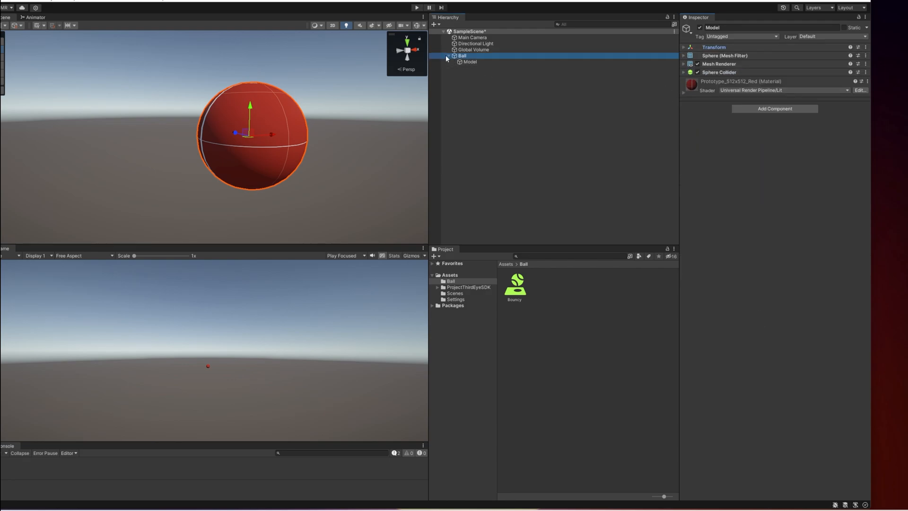
Turn Ball into a prefab asset and add an Item Information component
{"action": "left_click", "coordinate": [462, 56]}
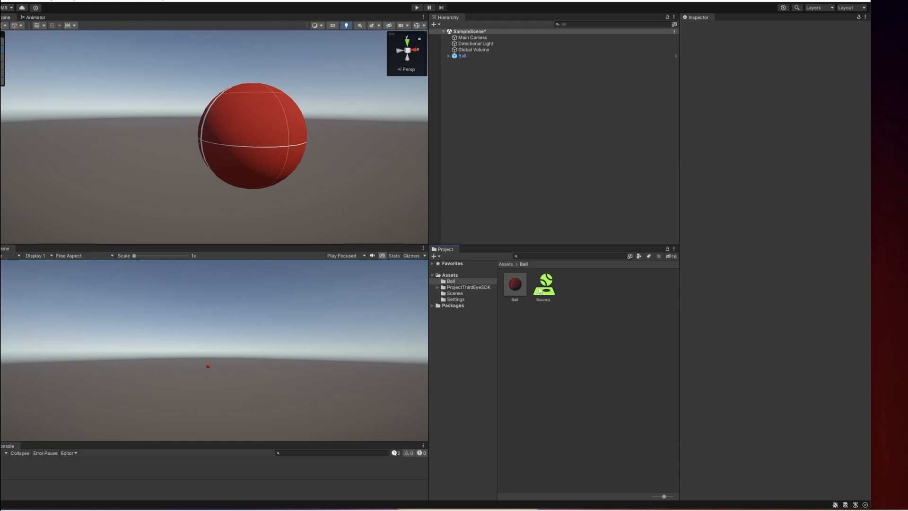
{"action": "left_click", "coordinate": [514, 284]}
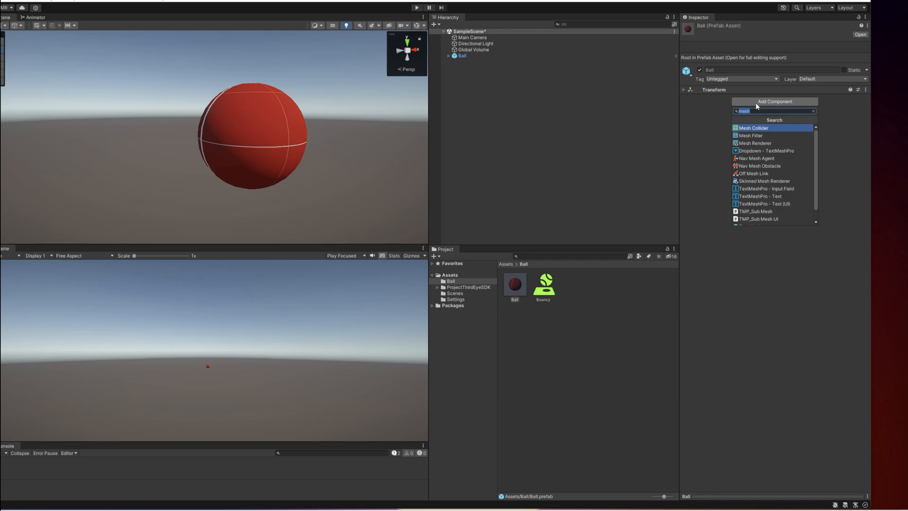
{"action": "type", "text": "item"}
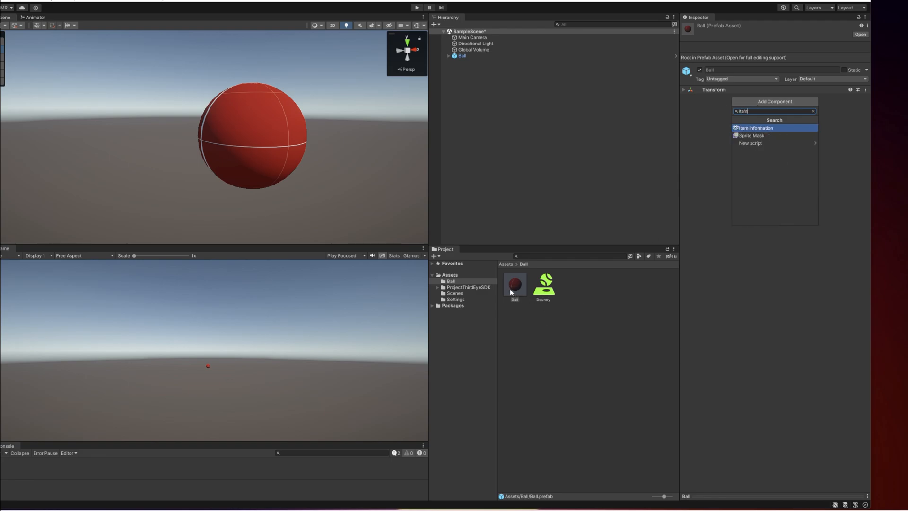
{"action": "mouse_move", "coordinate": [767, 132]}
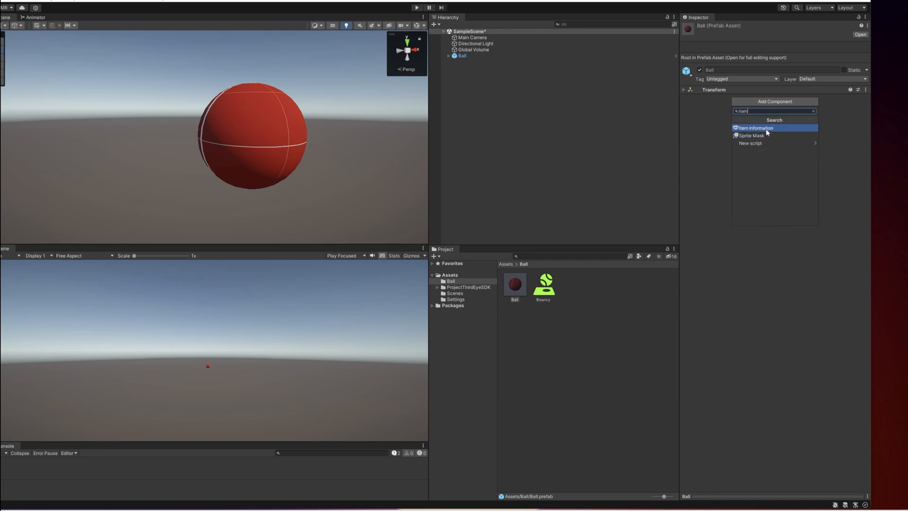
{"action": "left_click", "coordinate": [755, 127]}
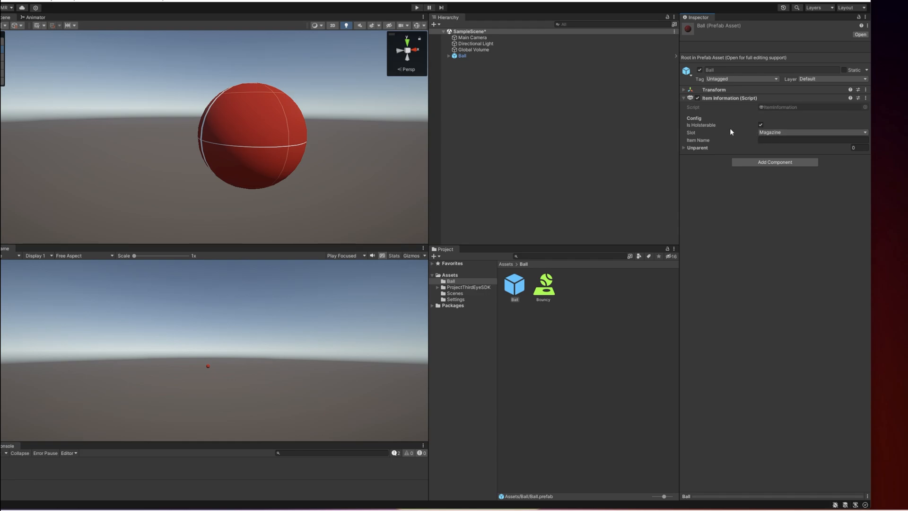
{"action": "mouse_move", "coordinate": [722, 110]}
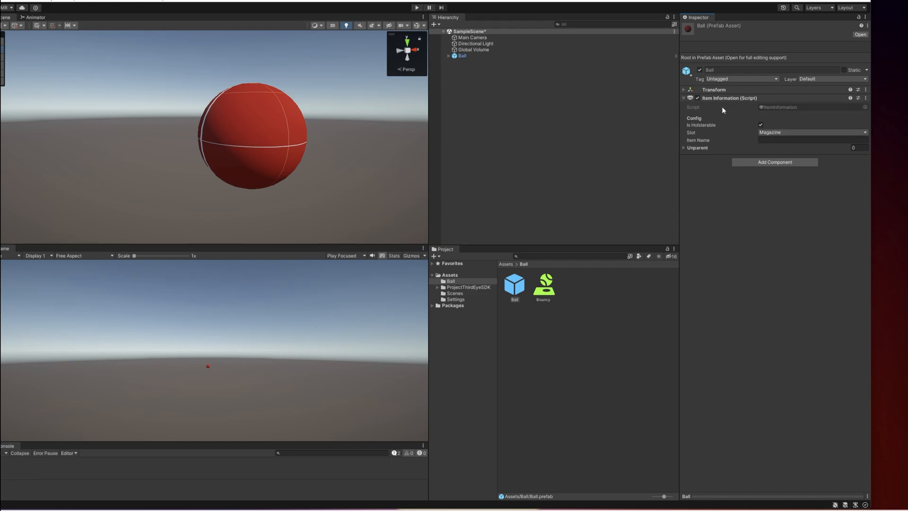
Name the item 'Bouncy Ball', disable Is Holsterable, and use the Primary slot
{"action": "left_click", "coordinate": [810, 140]}
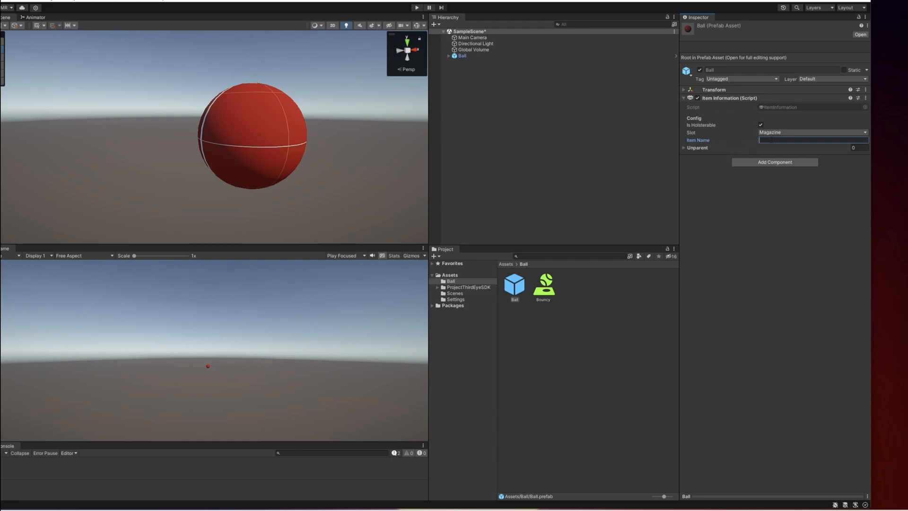
{"action": "type", "text": "Bouncy"}
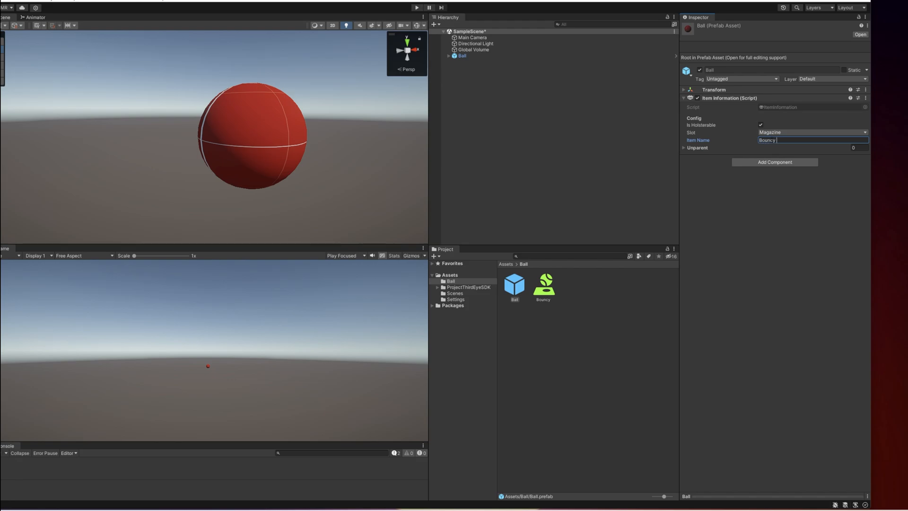
{"action": "type", "text": "Ball"}
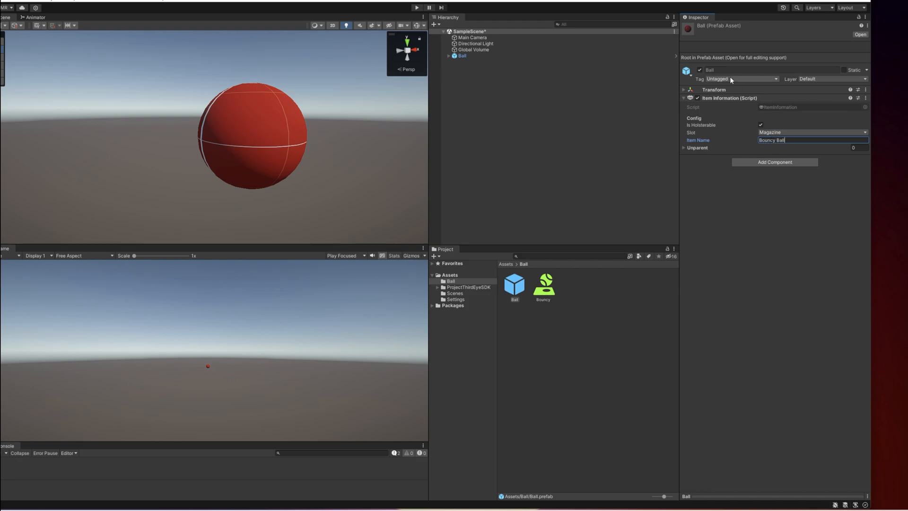
{"action": "left_click", "coordinate": [761, 125]}
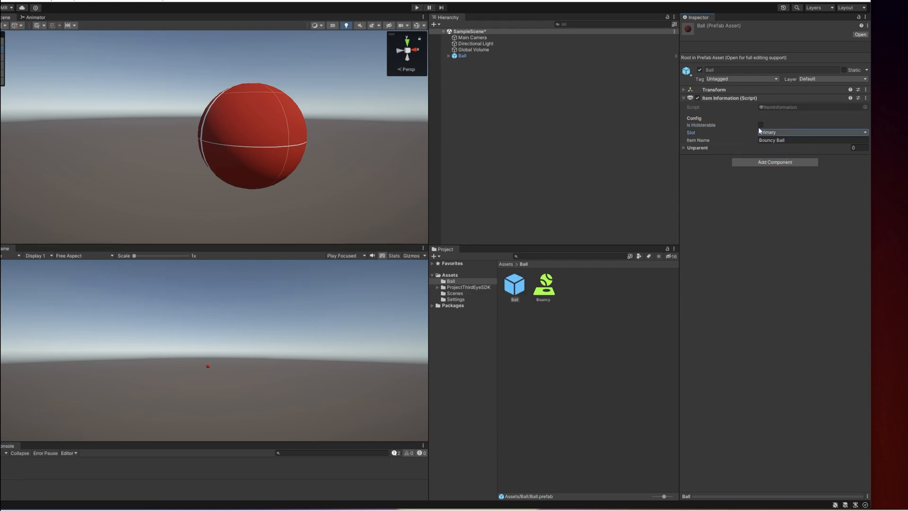
{"action": "mouse_move", "coordinate": [749, 133]}
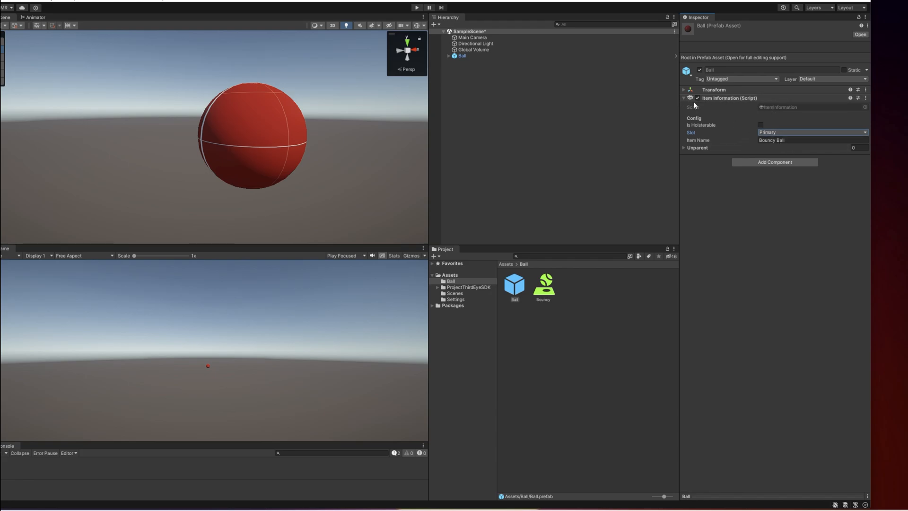
{"action": "left_click", "coordinate": [684, 98]}
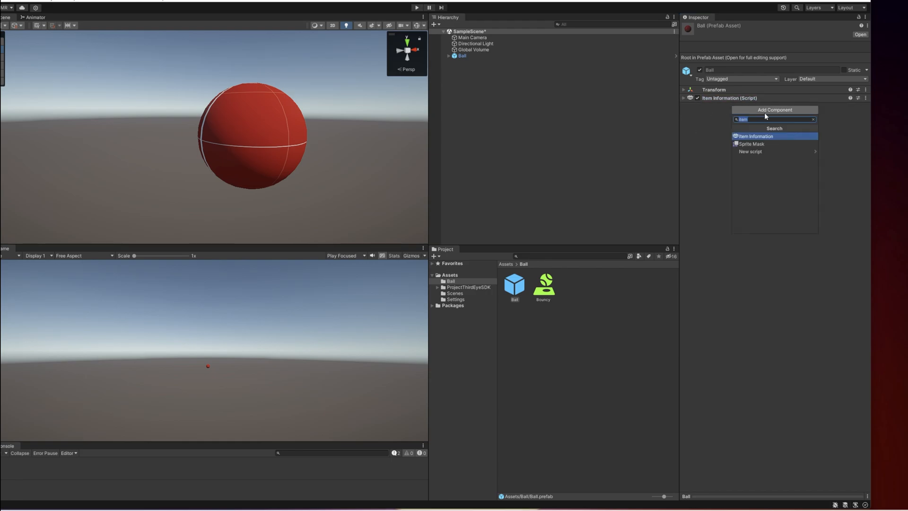
Add Yue Interactable with Force Grabbable enabled and set the Rigidbody mass to 2
{"action": "type", "text": "YueIn"}
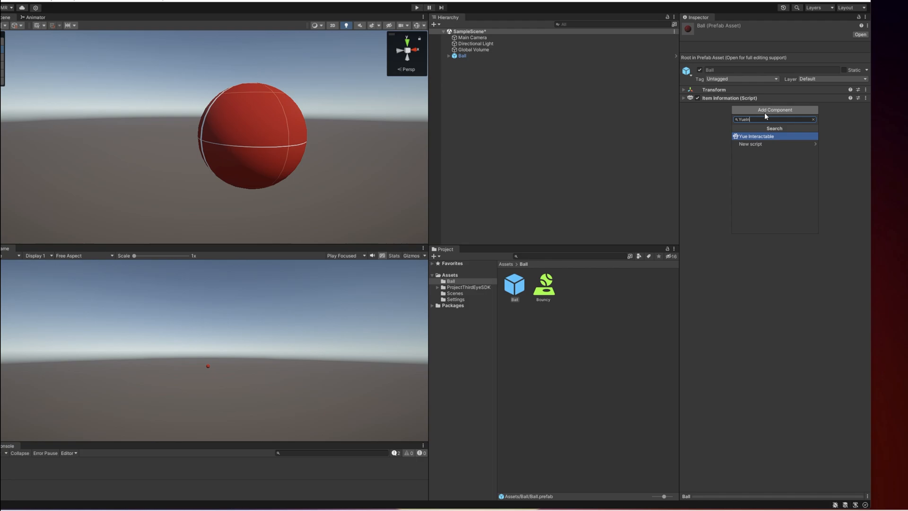
{"action": "left_click", "coordinate": [756, 136]}
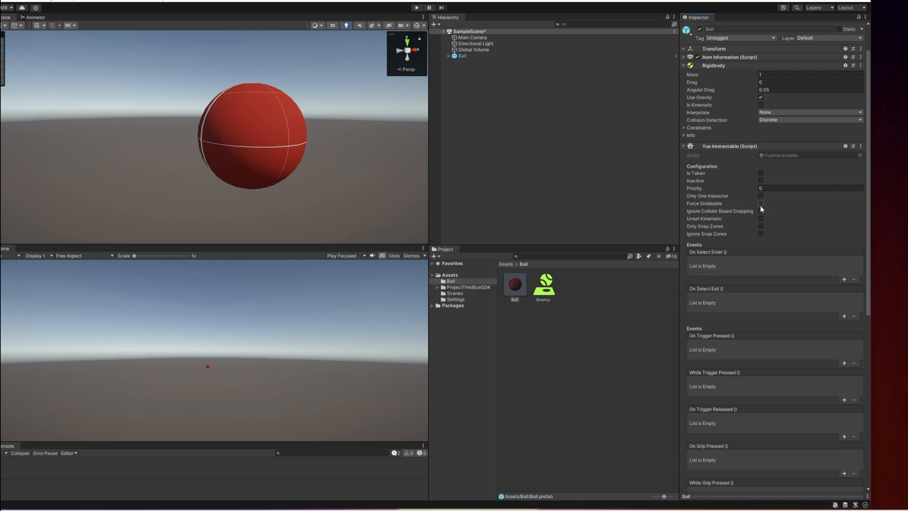
{"action": "left_click", "coordinate": [761, 204]}
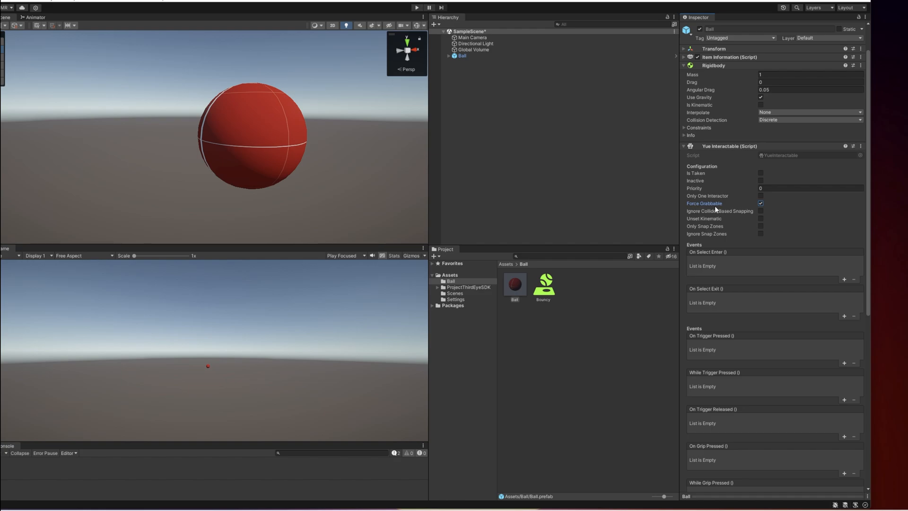
{"action": "scroll", "scroll_direction": "down", "scroll_amount": 3}
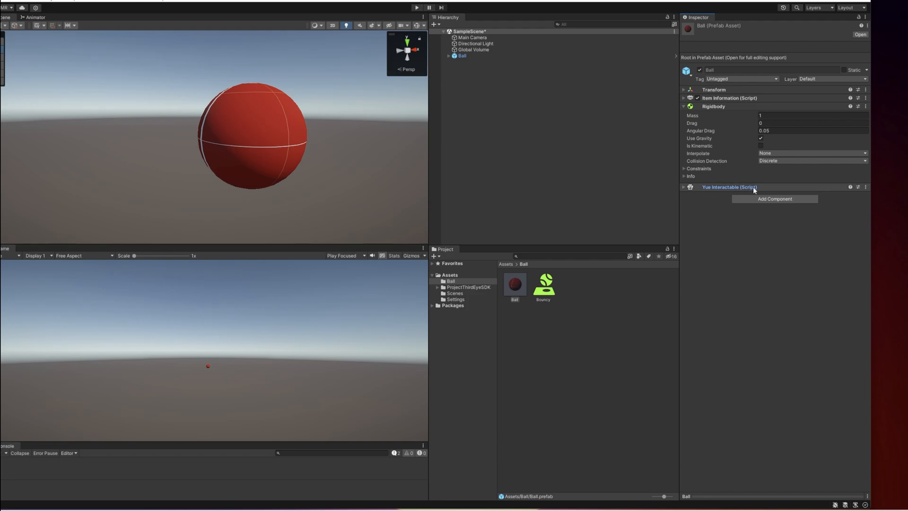
{"action": "left_click", "coordinate": [811, 115]}
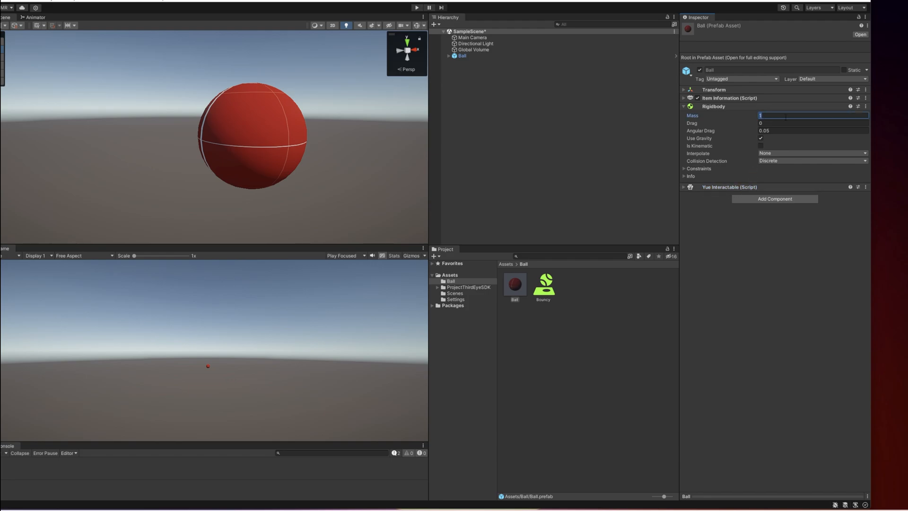
{"action": "type", "text": "2"}
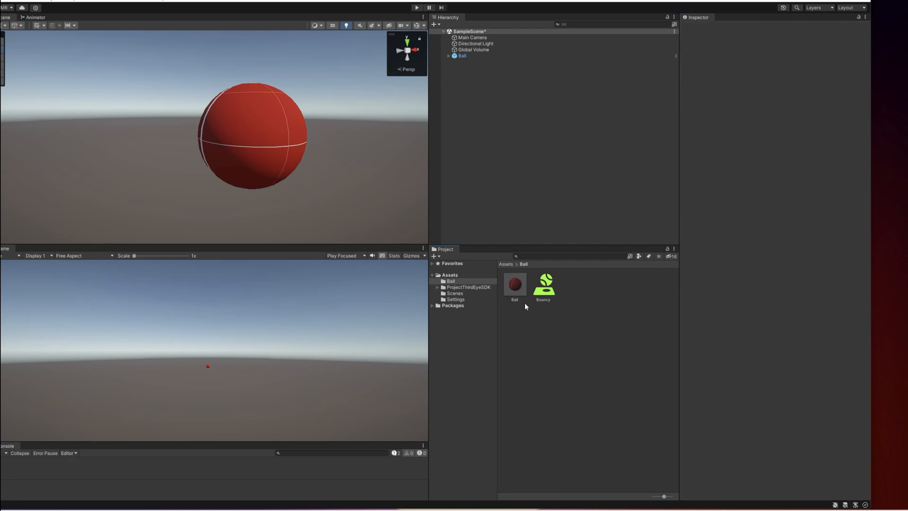
Rename the Ball prefab asset to 'Main' and review its Item Information and Transform
{"action": "right_click", "coordinate": [514, 285]}
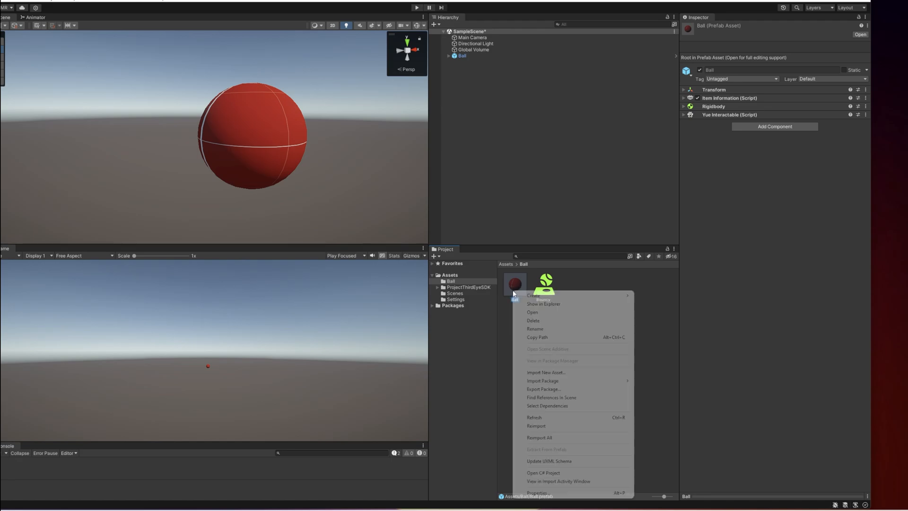
{"action": "left_click", "coordinate": [534, 328]}
{"action": "type", "text": "Main"}
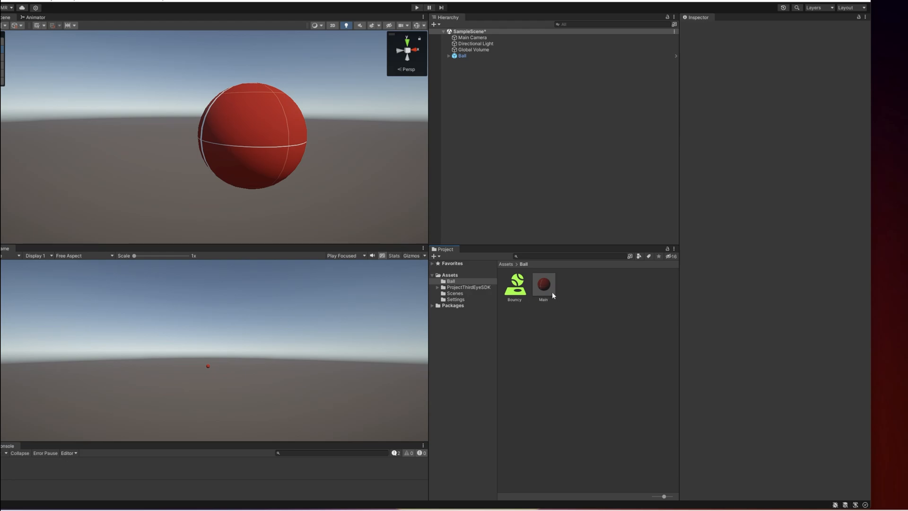
{"action": "left_click", "coordinate": [543, 283]}
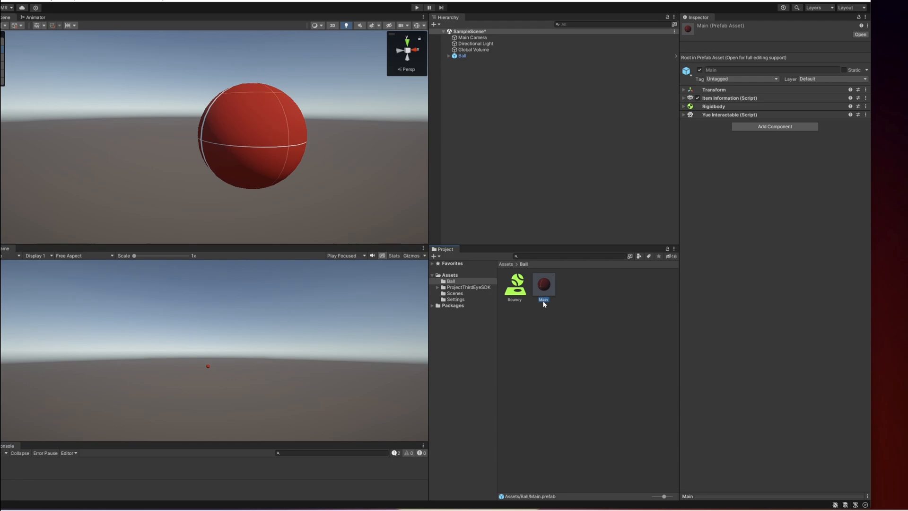
{"action": "left_click", "coordinate": [683, 98]}
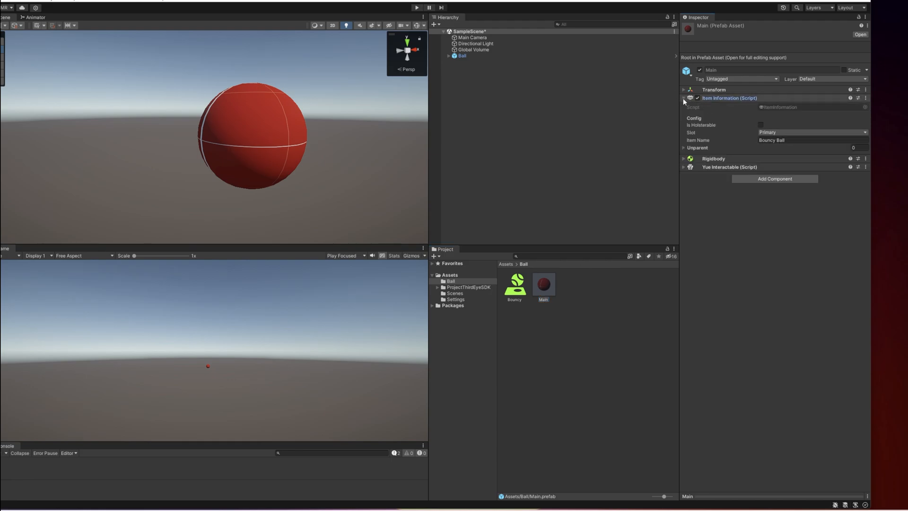
{"action": "left_click", "coordinate": [683, 90]}
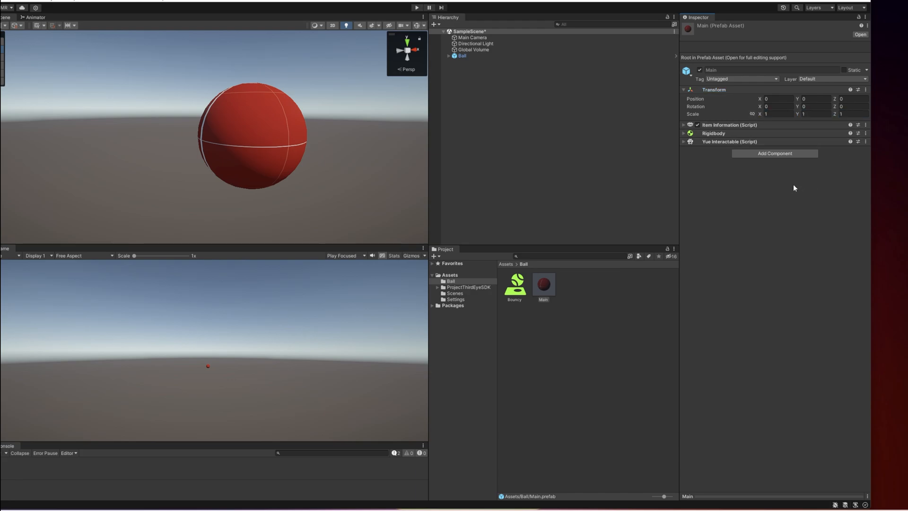
{"action": "mouse_move", "coordinate": [789, 186]}
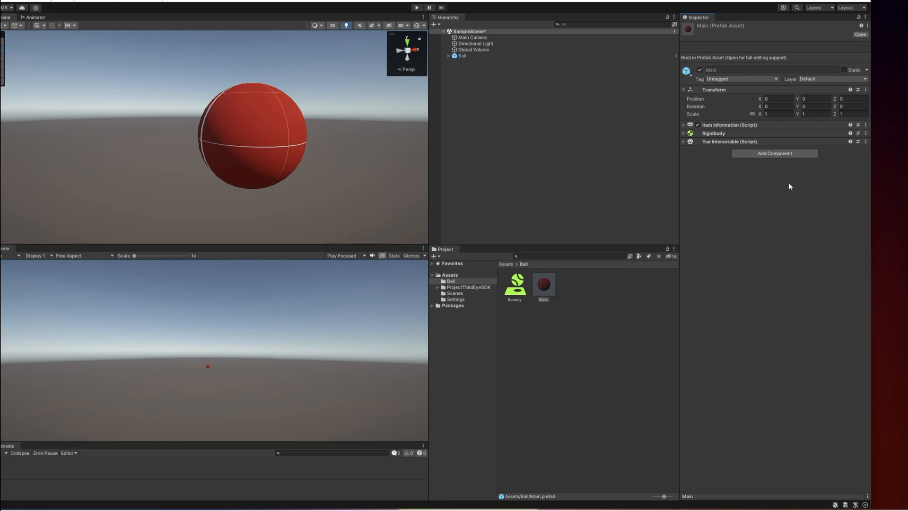
{"action": "mouse_move", "coordinate": [698, 89]}
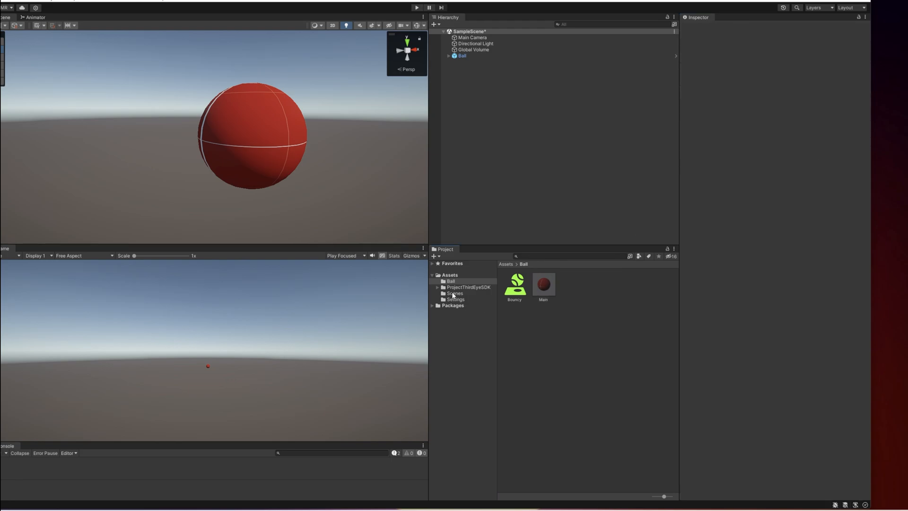
Open the mod Export Settings window and enter the mod name BouncyBall
{"action": "left_click", "coordinate": [451, 281]}
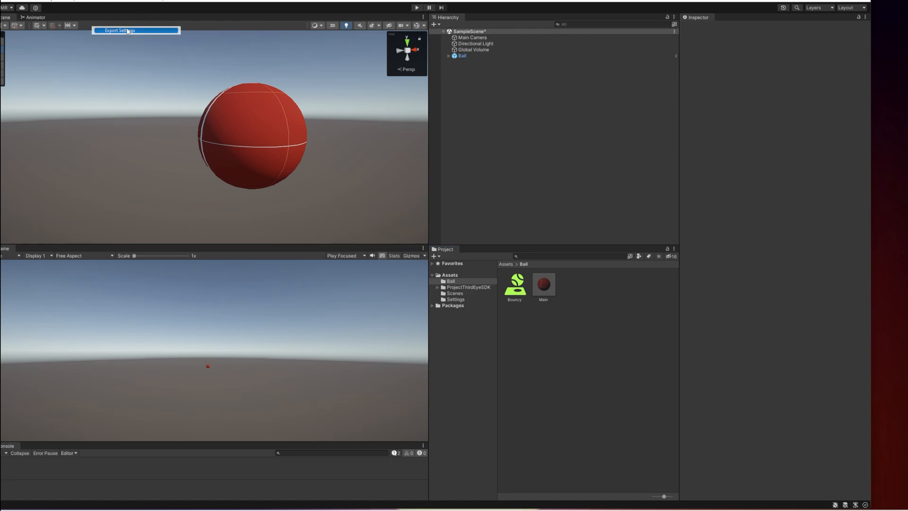
{"action": "left_click", "coordinate": [119, 31]}
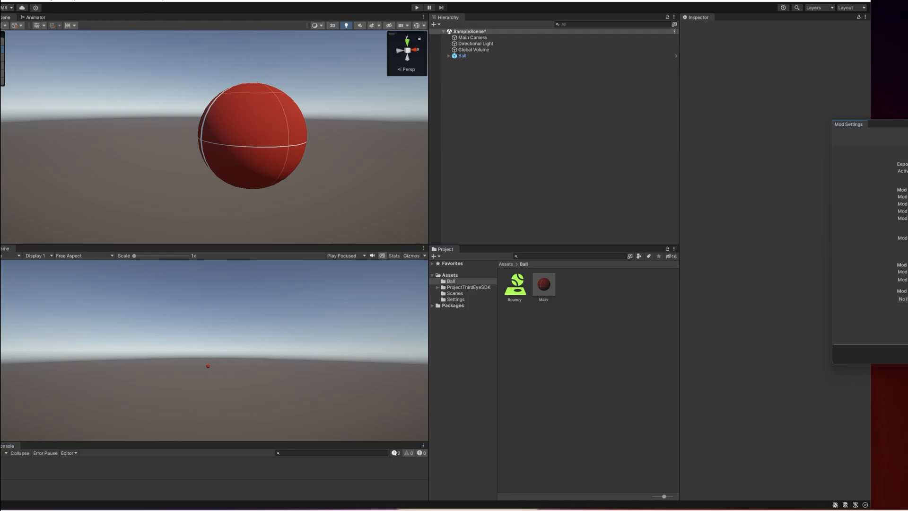
{"action": "left_click_drag", "start_coordinate": [849, 124], "coordinate": [340, 107]}
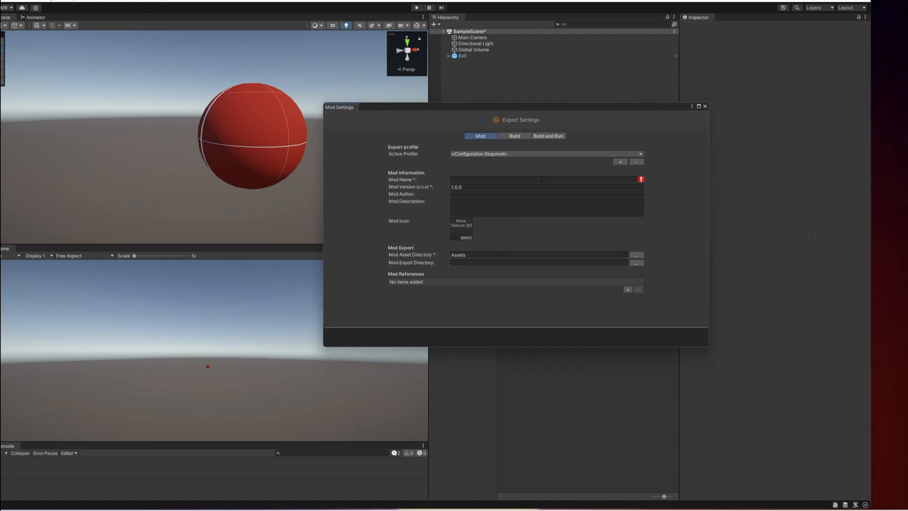
{"action": "left_click", "coordinate": [544, 179]}
{"action": "type", "text": "BouncyBall"}
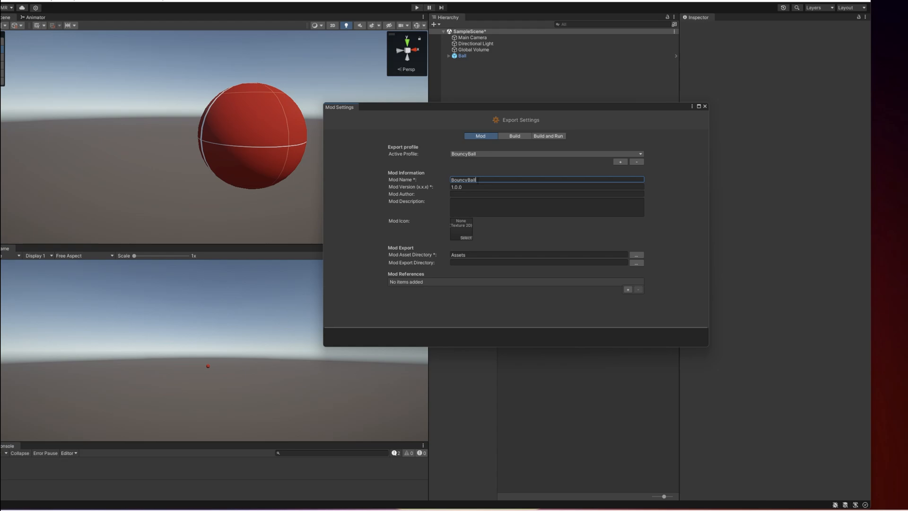
{"action": "type", "text": "yue"}
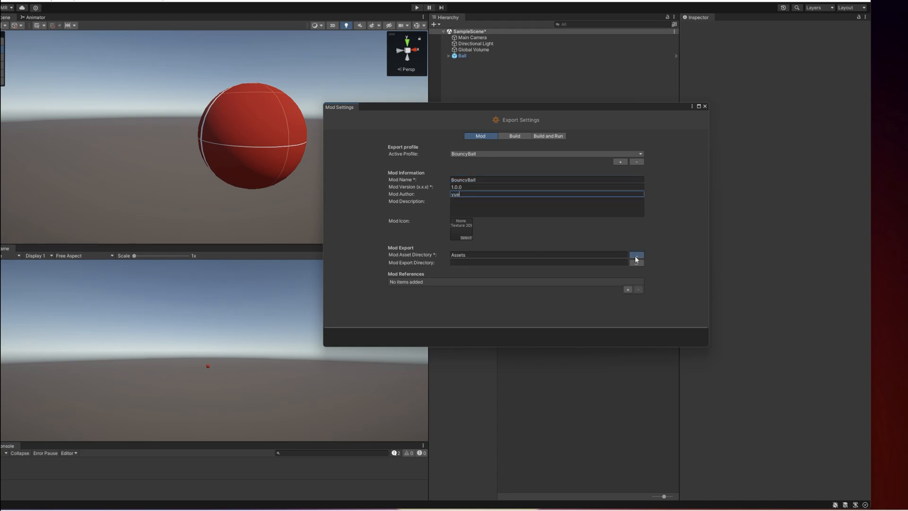
Choose Assets/Ball as the mod's asset directory and close the export settings
{"action": "left_click", "coordinate": [636, 255]}
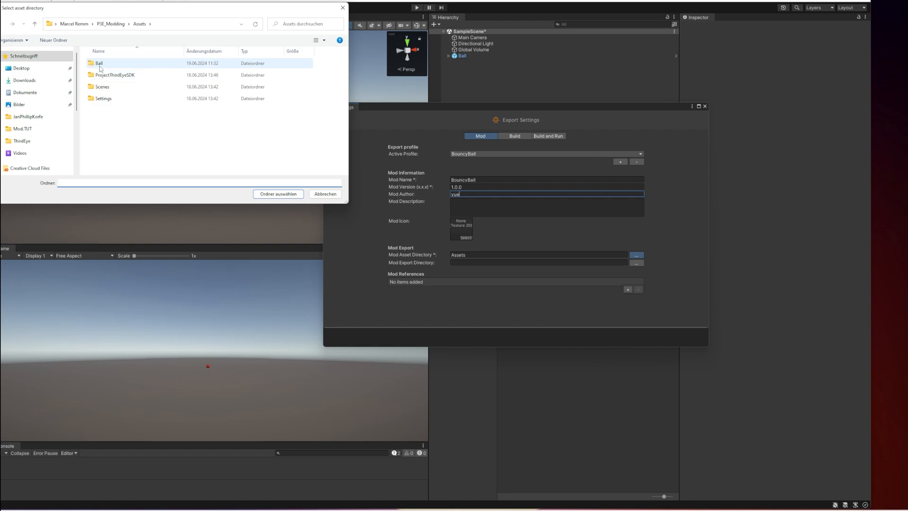
{"action": "left_click", "coordinate": [279, 194]}
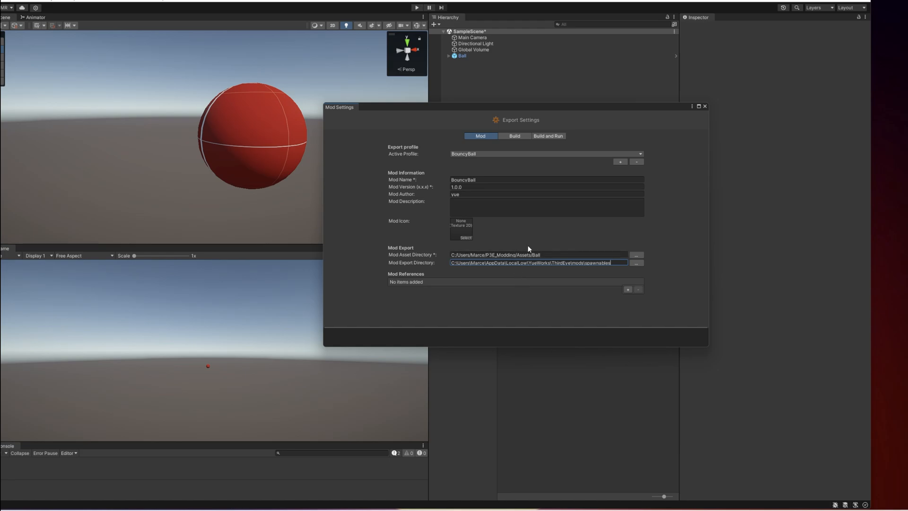
{"action": "mouse_move", "coordinate": [663, 254]}
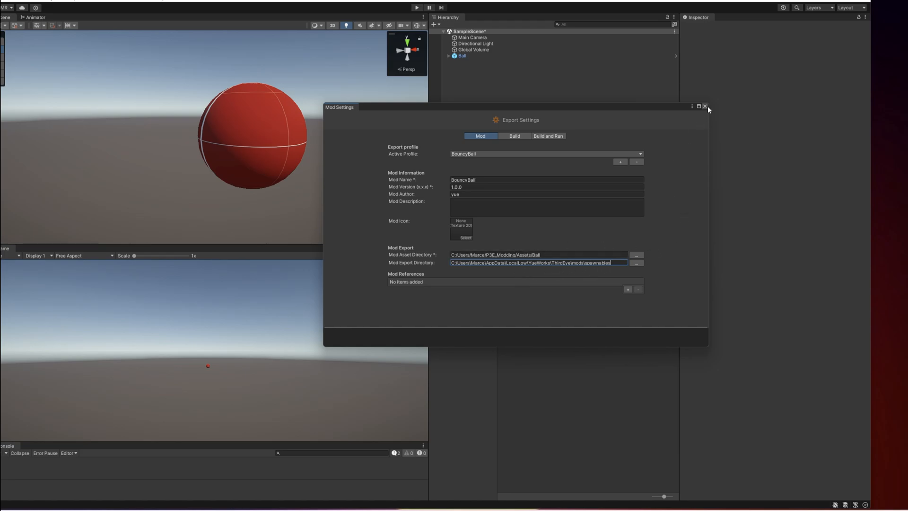
{"action": "left_click", "coordinate": [705, 107]}
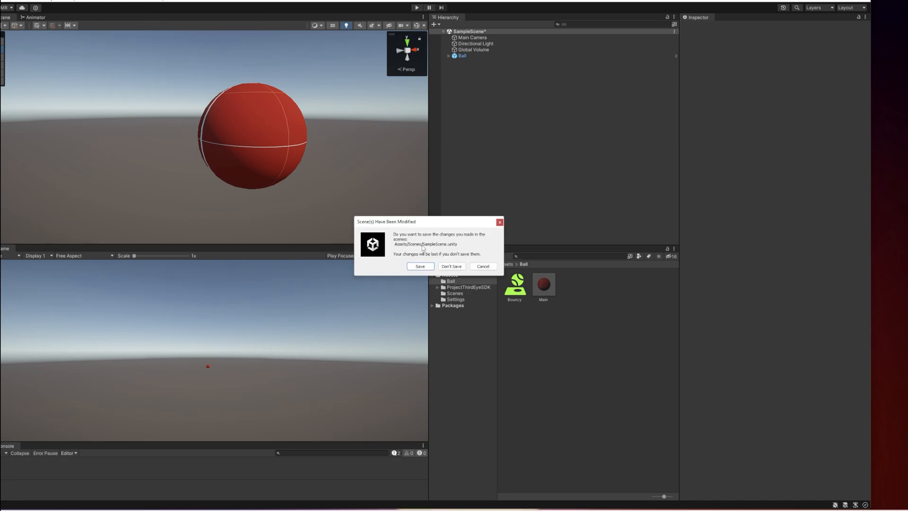
Save the SampleScene changes, then expand and collapse the ProjectThirdEyeSDK folder
{"action": "left_click", "coordinate": [420, 267]}
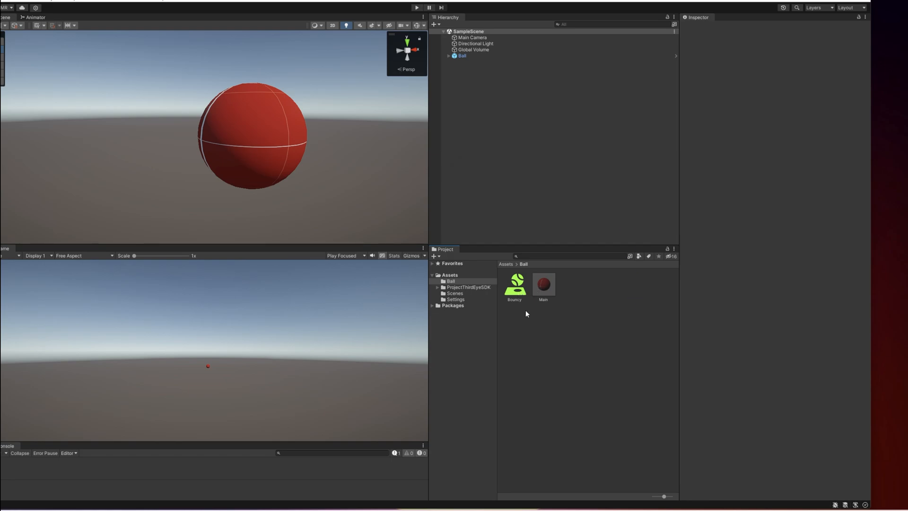
{"action": "mouse_move", "coordinate": [515, 291]}
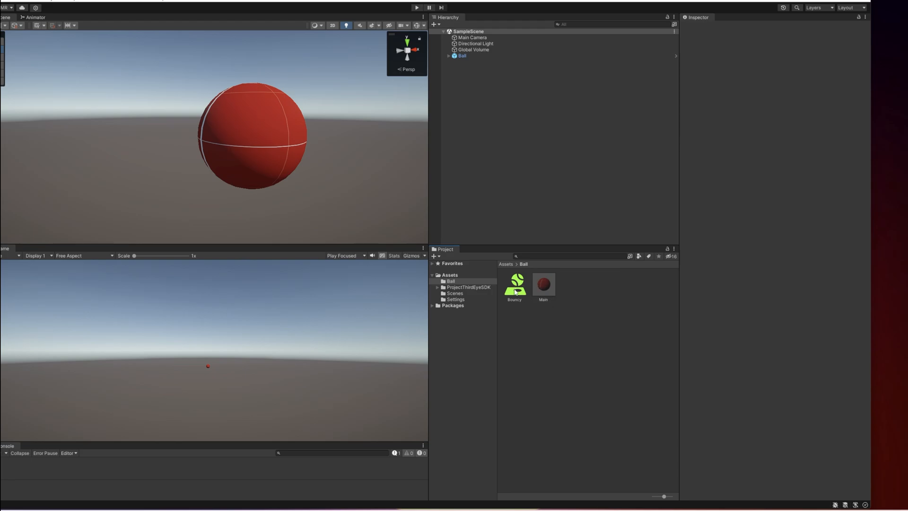
{"action": "left_click", "coordinate": [438, 286]}
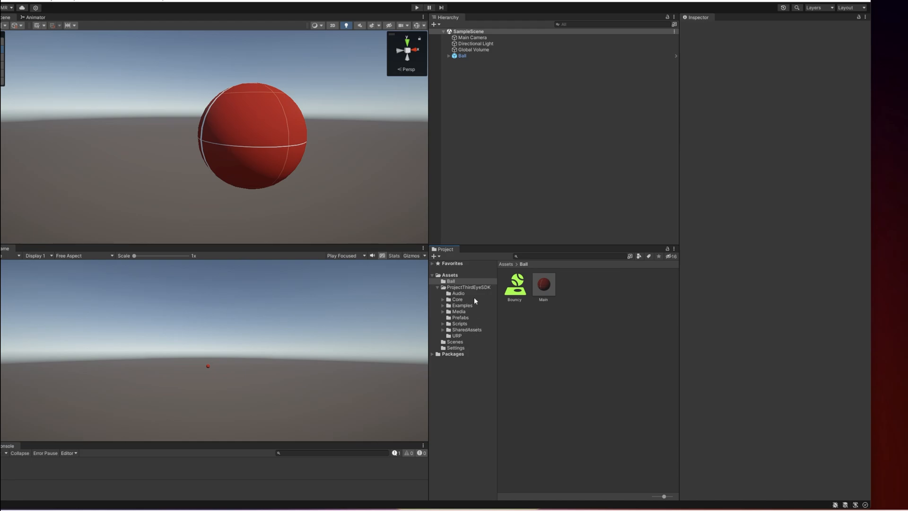
{"action": "left_click", "coordinate": [438, 286]}
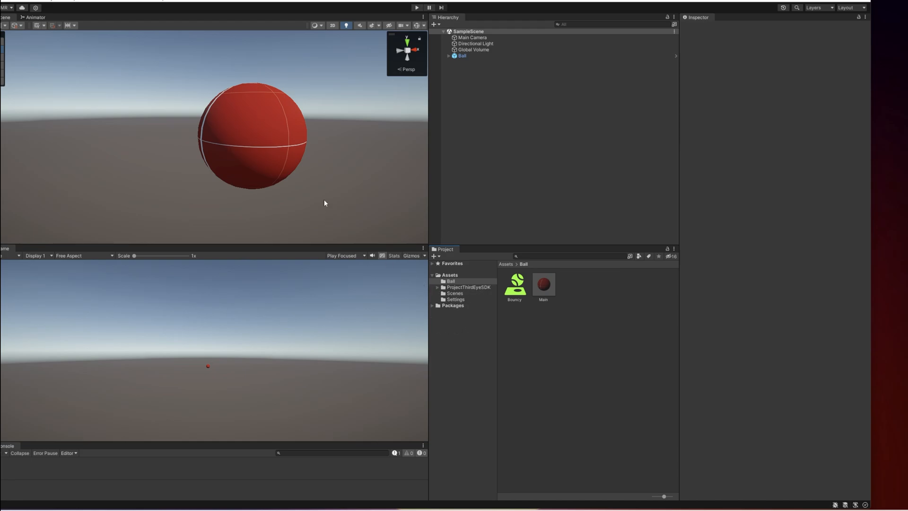
{"action": "mouse_move", "coordinate": [563, 295]}
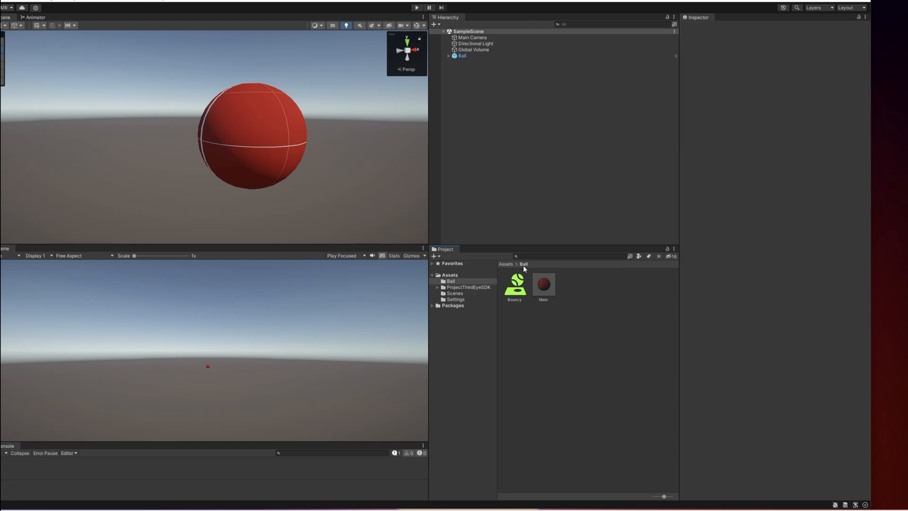
{"action": "mouse_move", "coordinate": [527, 271]}
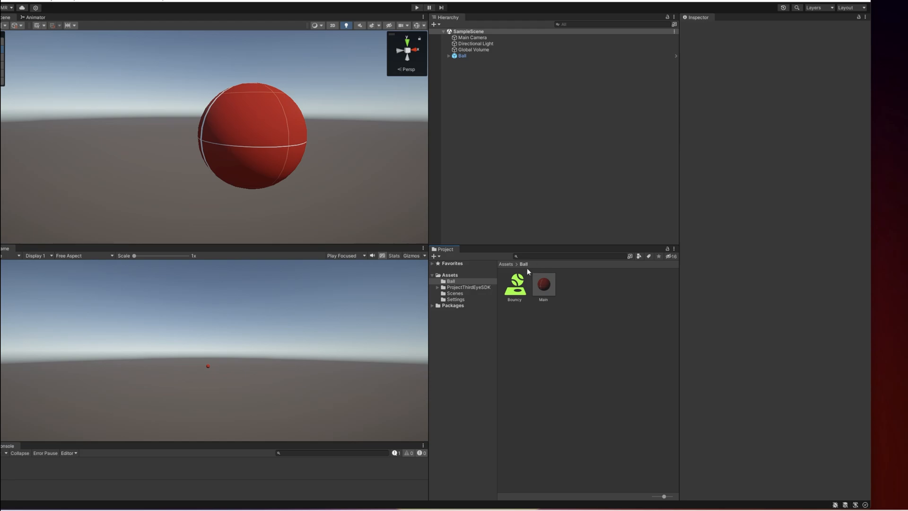
{"action": "mouse_move", "coordinate": [613, 272]}
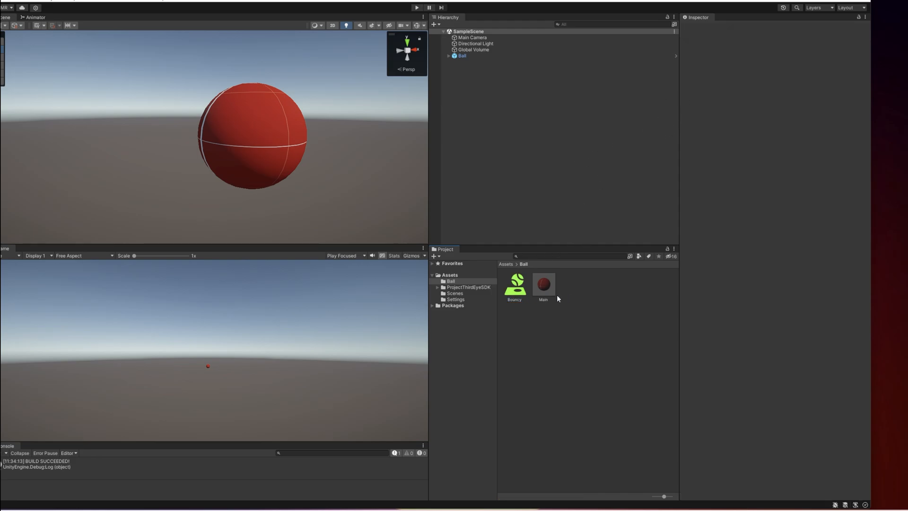
Give the Bouncy physic material 0.99 bounciness and Maximum bounce combine, then rebuild the mod
{"action": "left_click", "coordinate": [514, 285]}
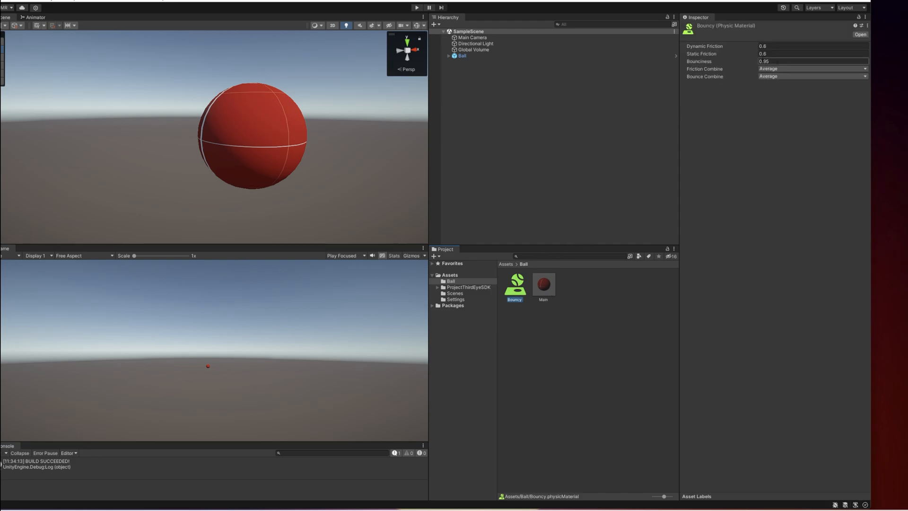
{"action": "left_click", "coordinate": [811, 61]}
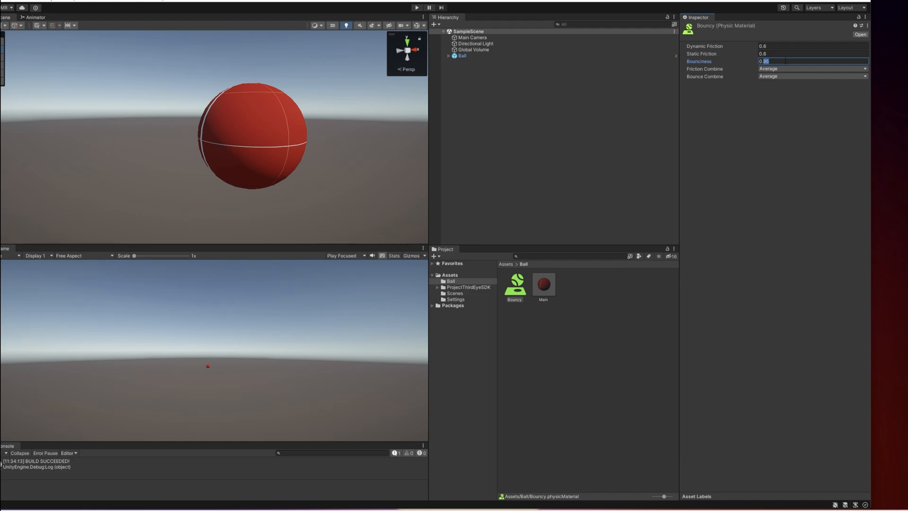
{"action": "left_click", "coordinate": [812, 76]}
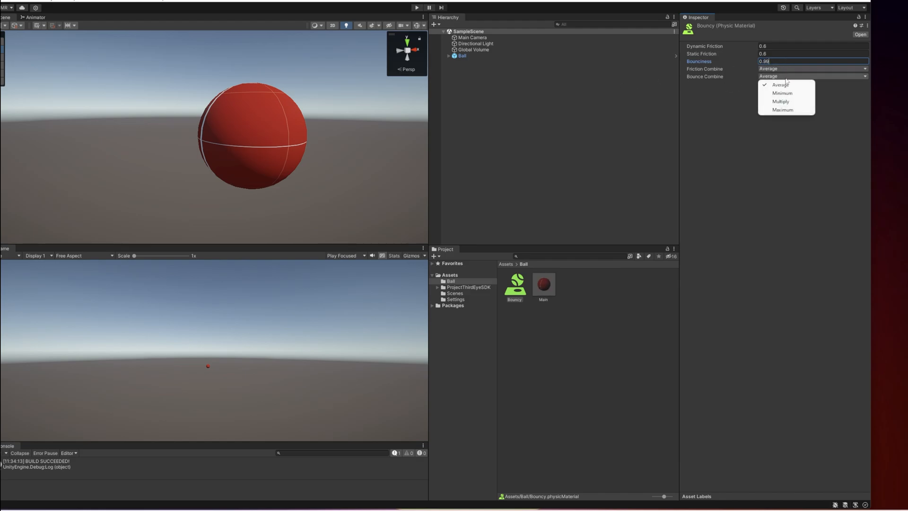
{"action": "left_click", "coordinate": [783, 109]}
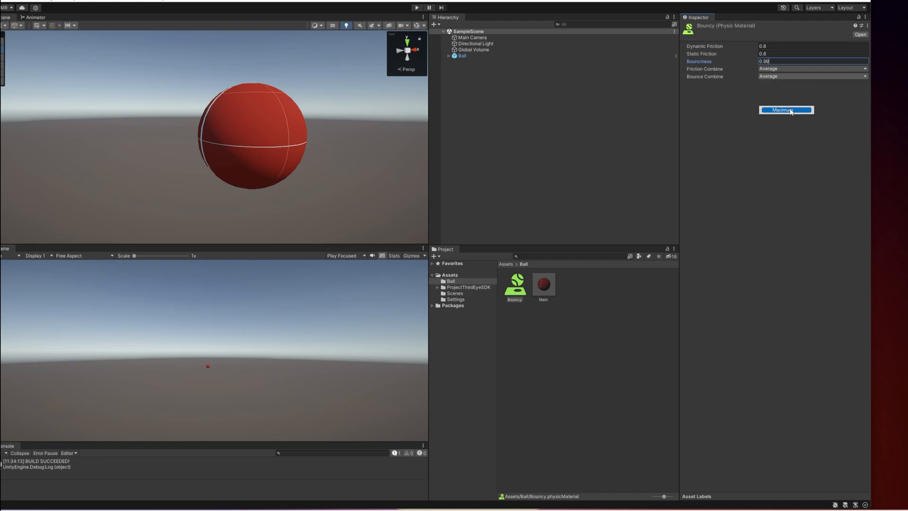
{"action": "left_click", "coordinate": [786, 110]}
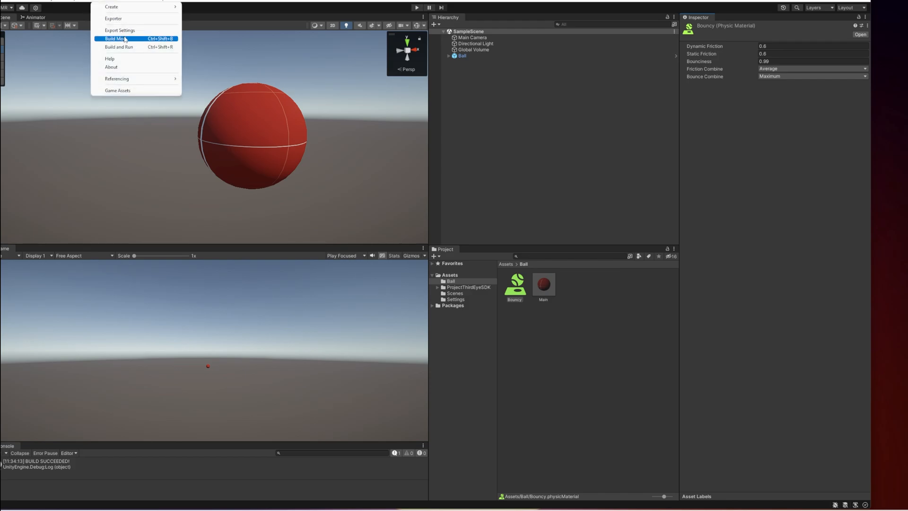
{"action": "left_click", "coordinate": [114, 39]}
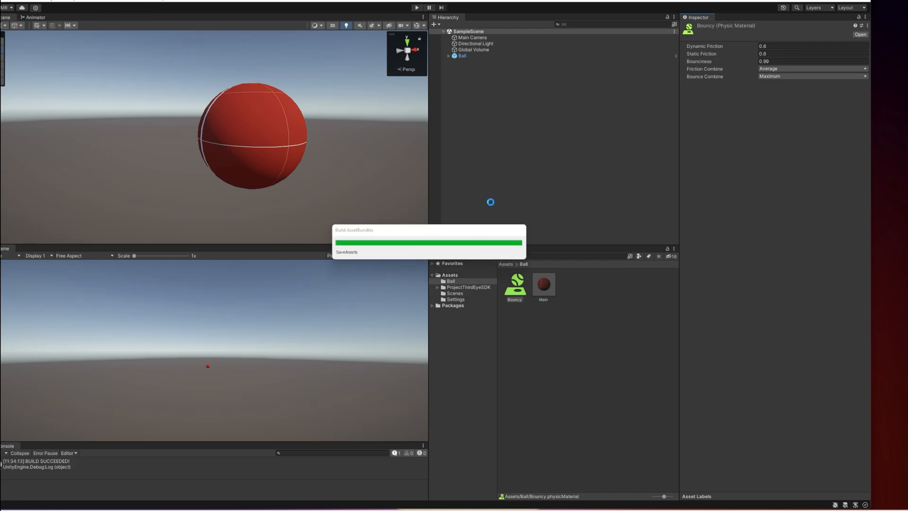